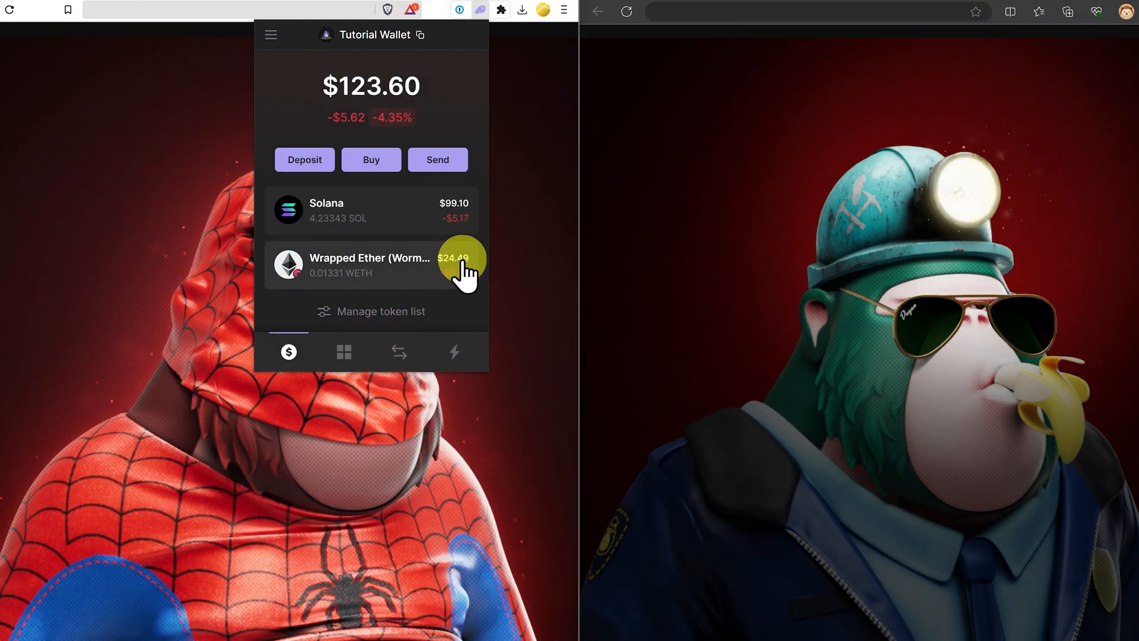
{"action": "mouse_move", "coordinate": [273, 36]}
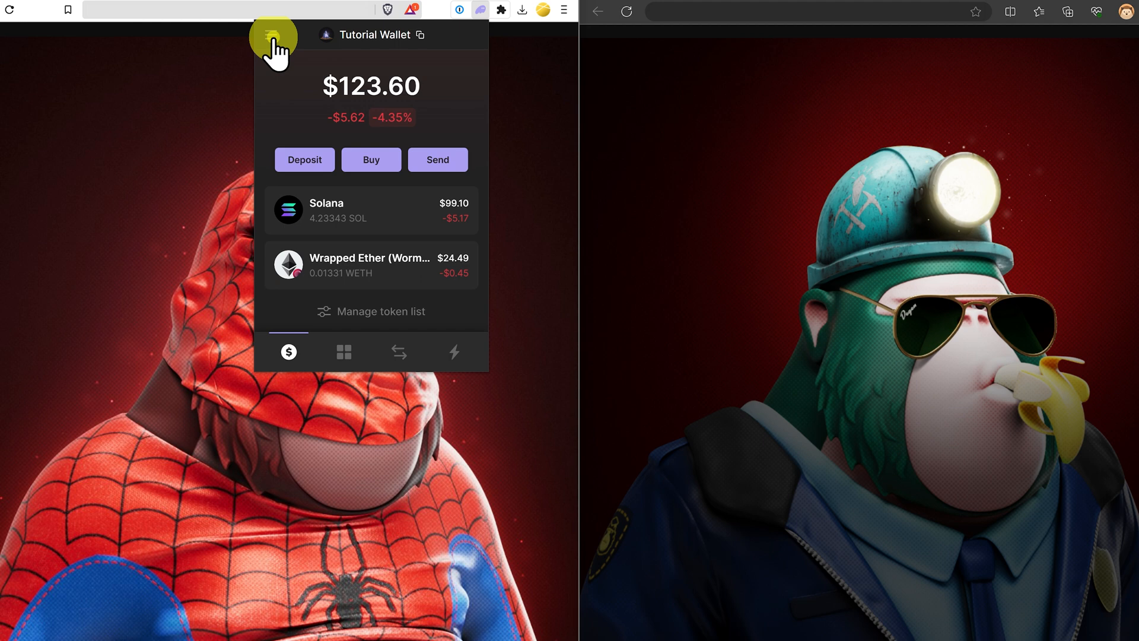
Reveal the Tutorial Wallet's 12-word recovery phrase from Settings after the password and no-sharing pledge.
{"action": "left_click", "coordinate": [272, 35]}
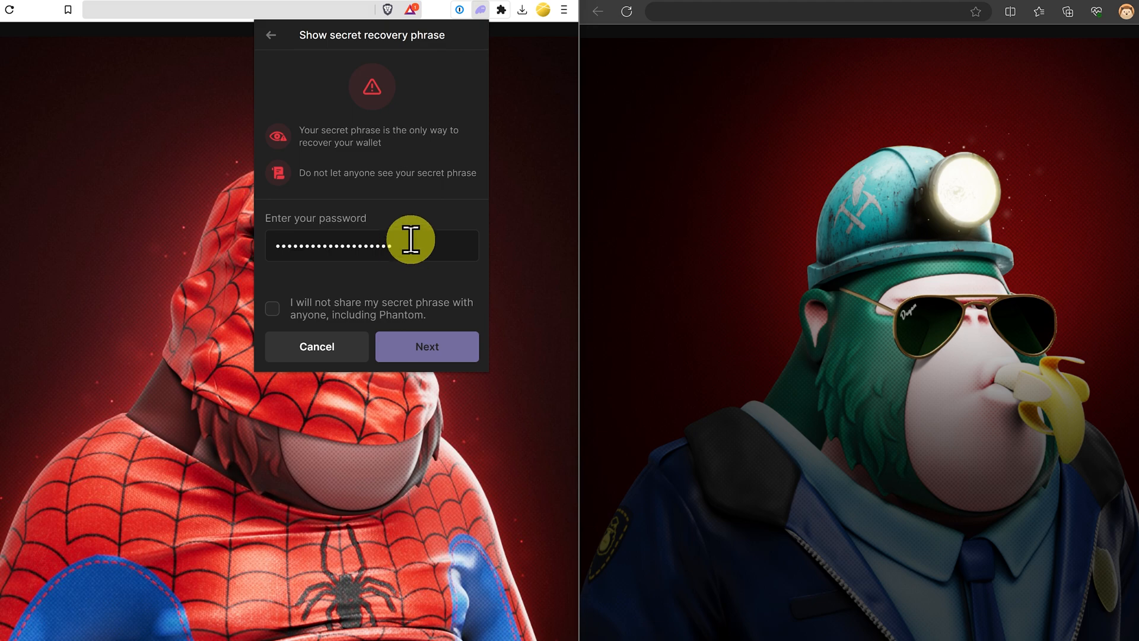
{"action": "left_click", "coordinate": [273, 309]}
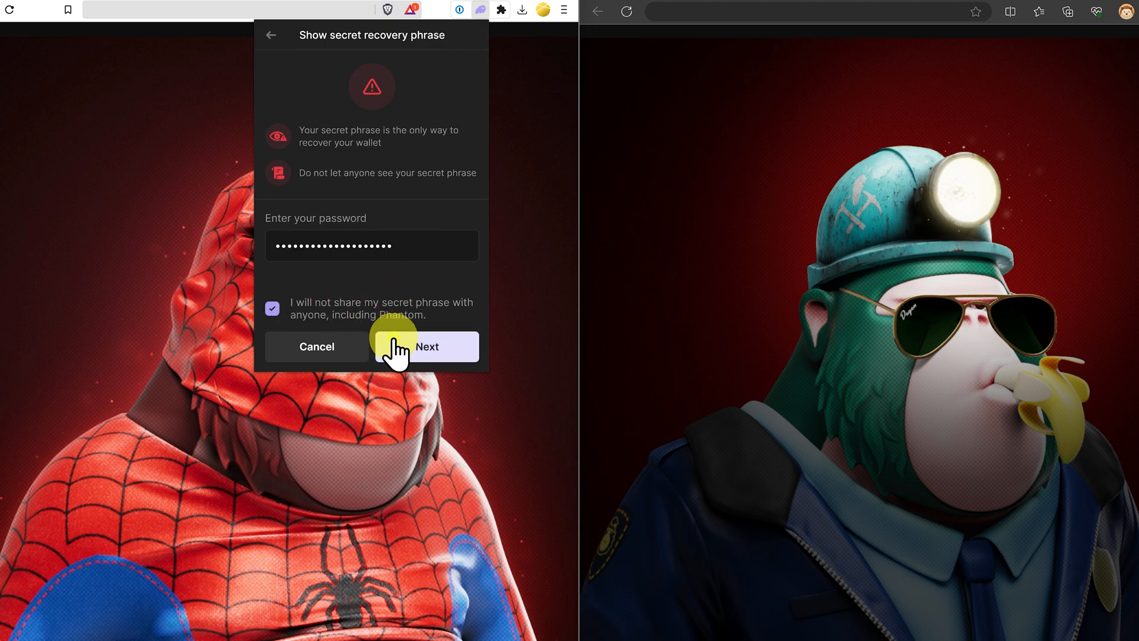
{"action": "left_click", "coordinate": [428, 346]}
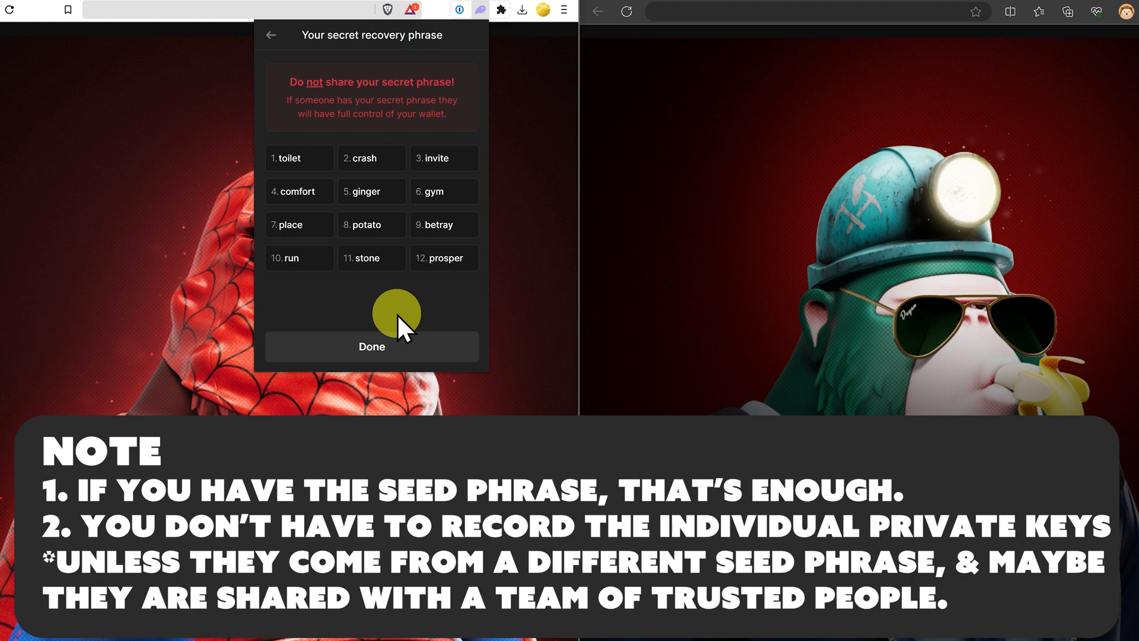
{"action": "mouse_move", "coordinate": [472, 319]}
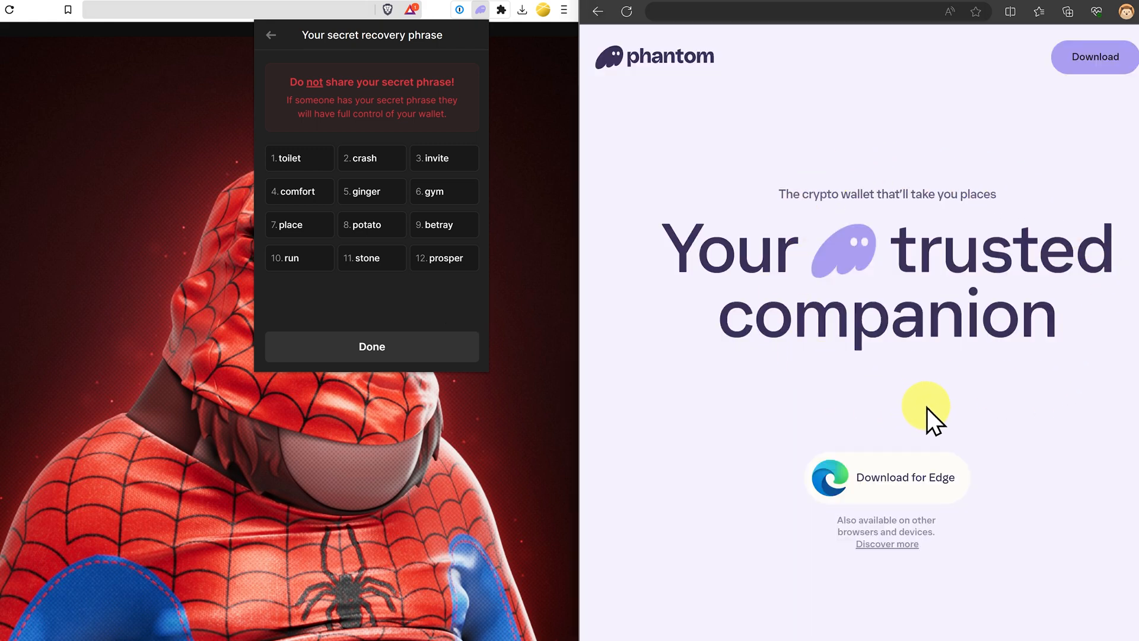
{"action": "mouse_move", "coordinate": [925, 486]}
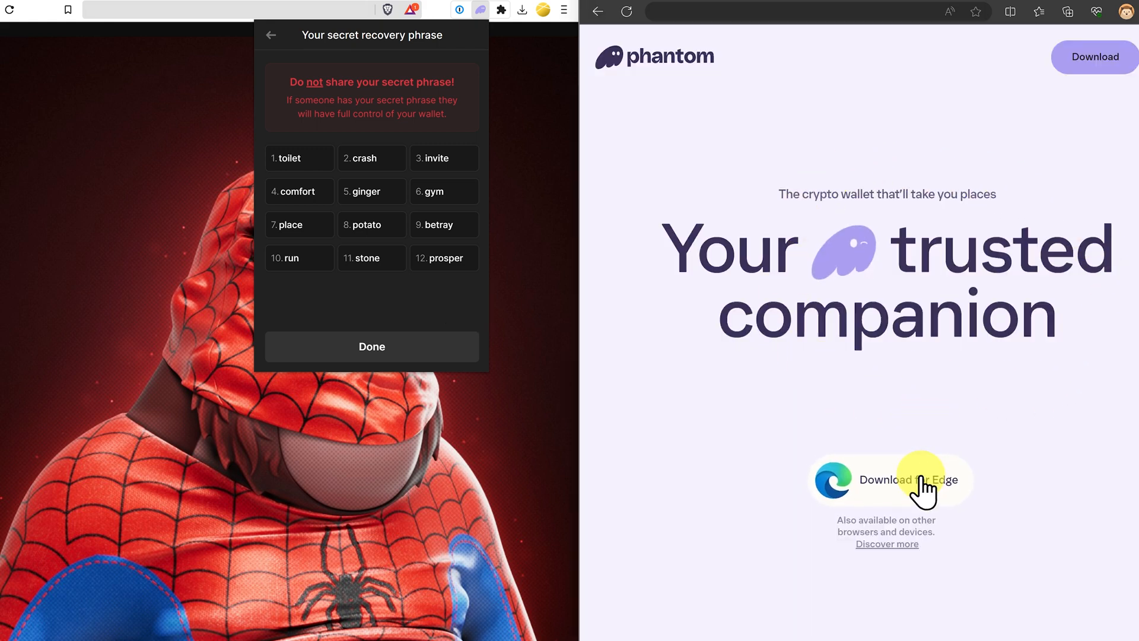
Add the Phantom extension to Edge, allowing extensions from other stores.
{"action": "left_click", "coordinate": [908, 479]}
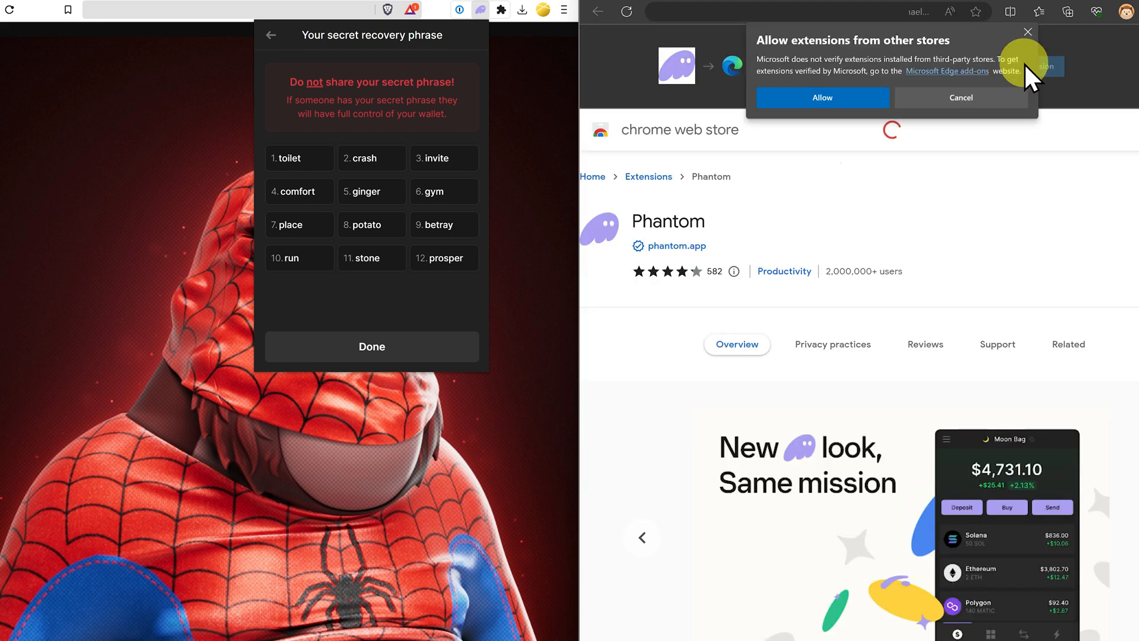
{"action": "left_click", "coordinate": [821, 97]}
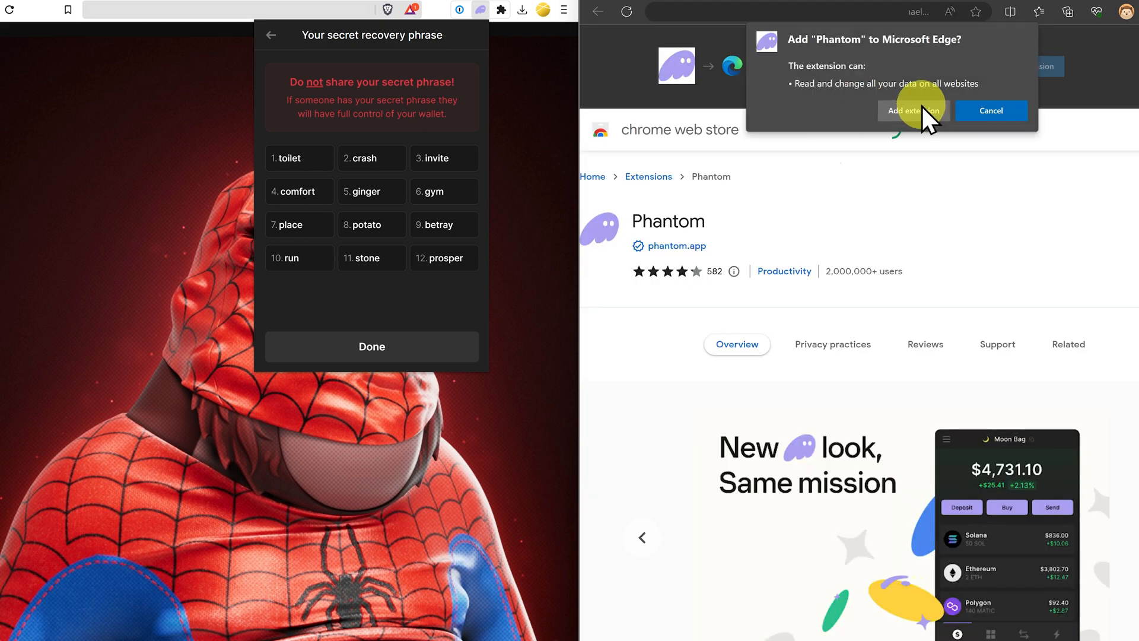
{"action": "left_click", "coordinate": [912, 110]}
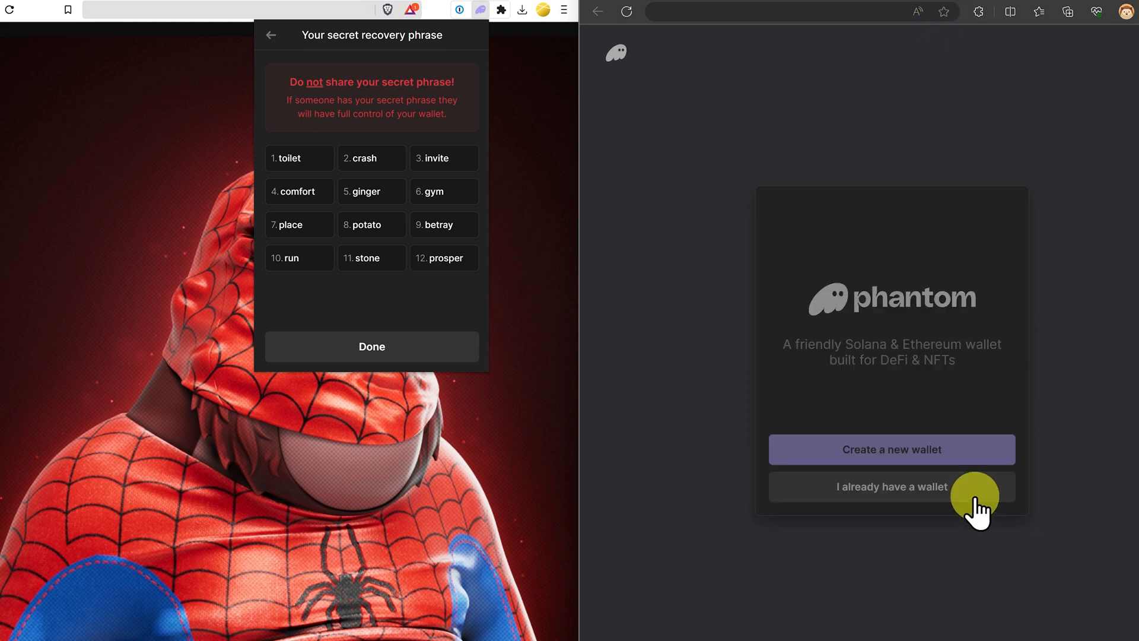
Restore the existing wallet in Edge from the 12 recovery words, finding 3 active accounts.
{"action": "left_click", "coordinate": [891, 487]}
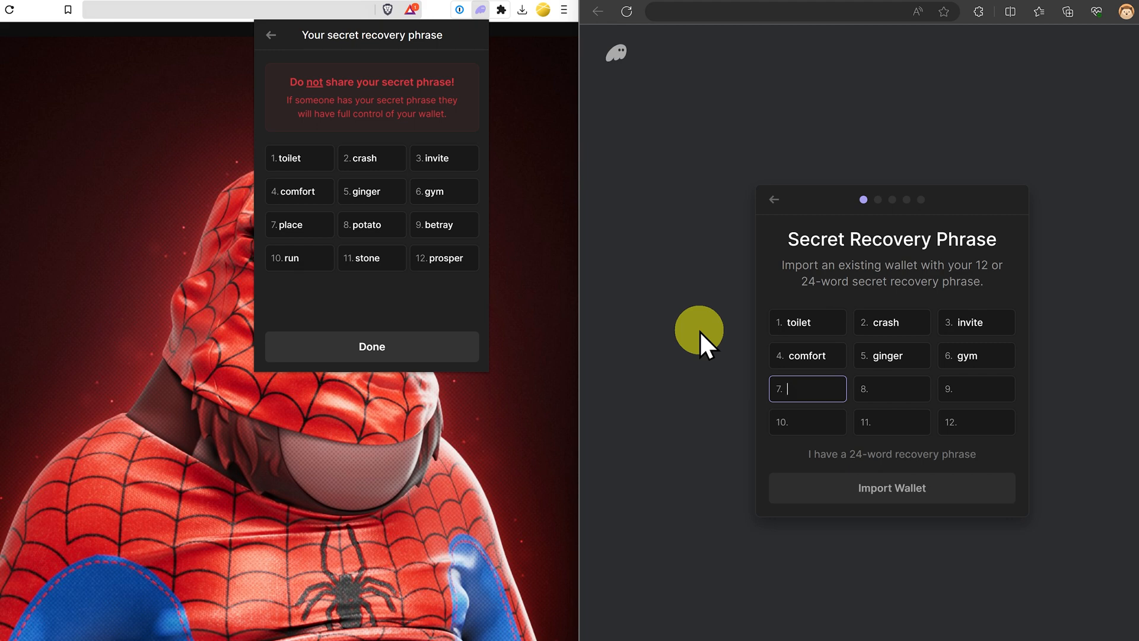
{"action": "type", "text": "place"}
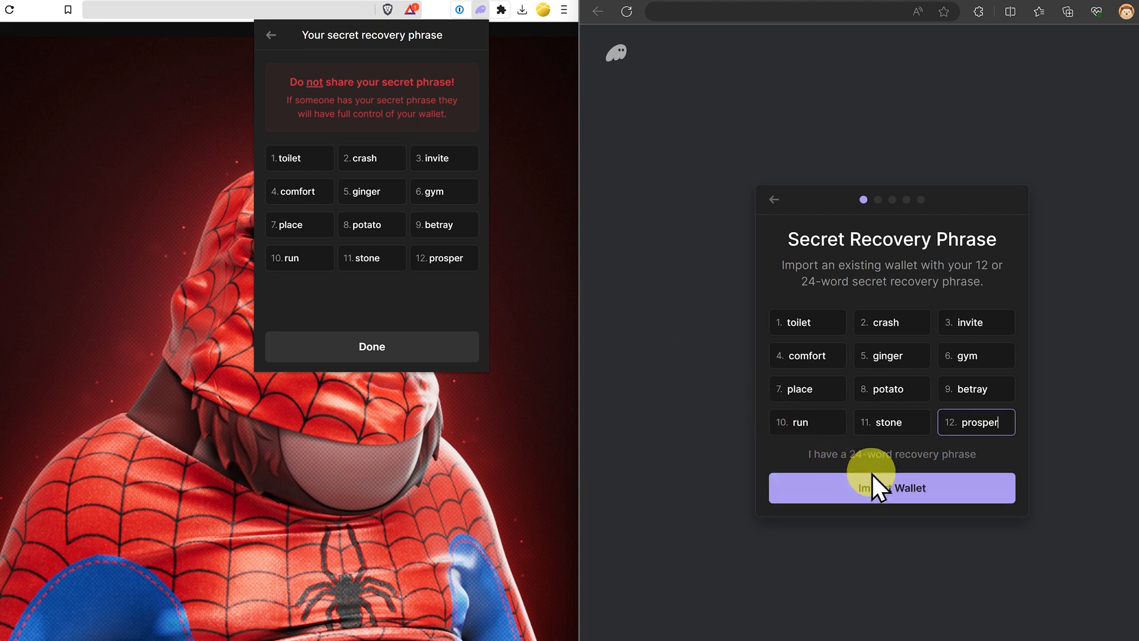
{"action": "left_click", "coordinate": [891, 488]}
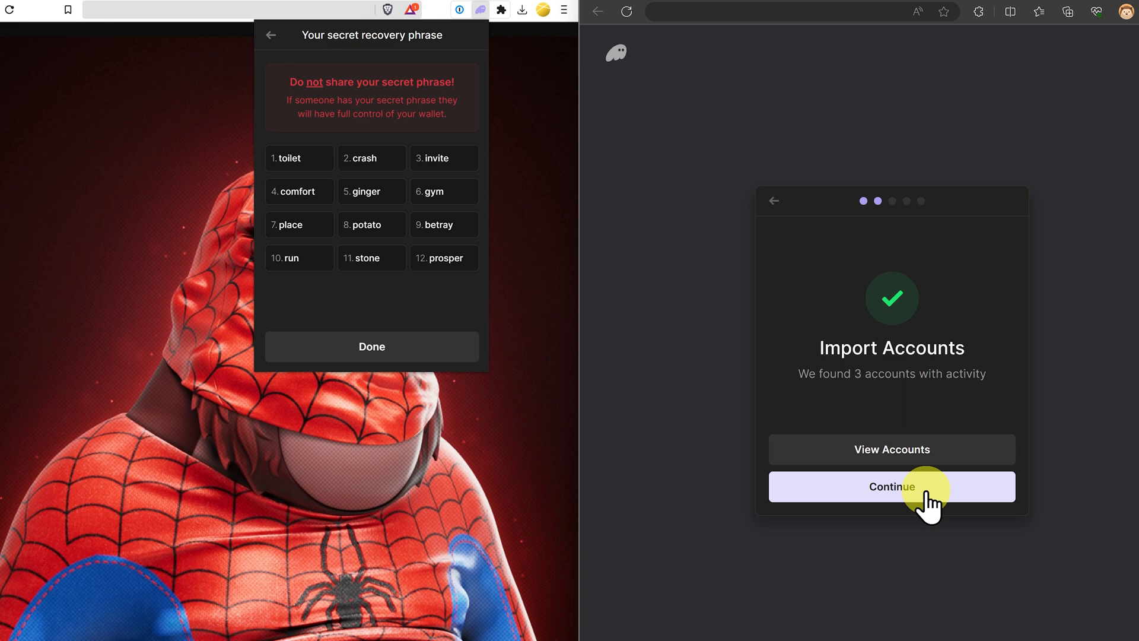
{"action": "mouse_move", "coordinate": [958, 490]}
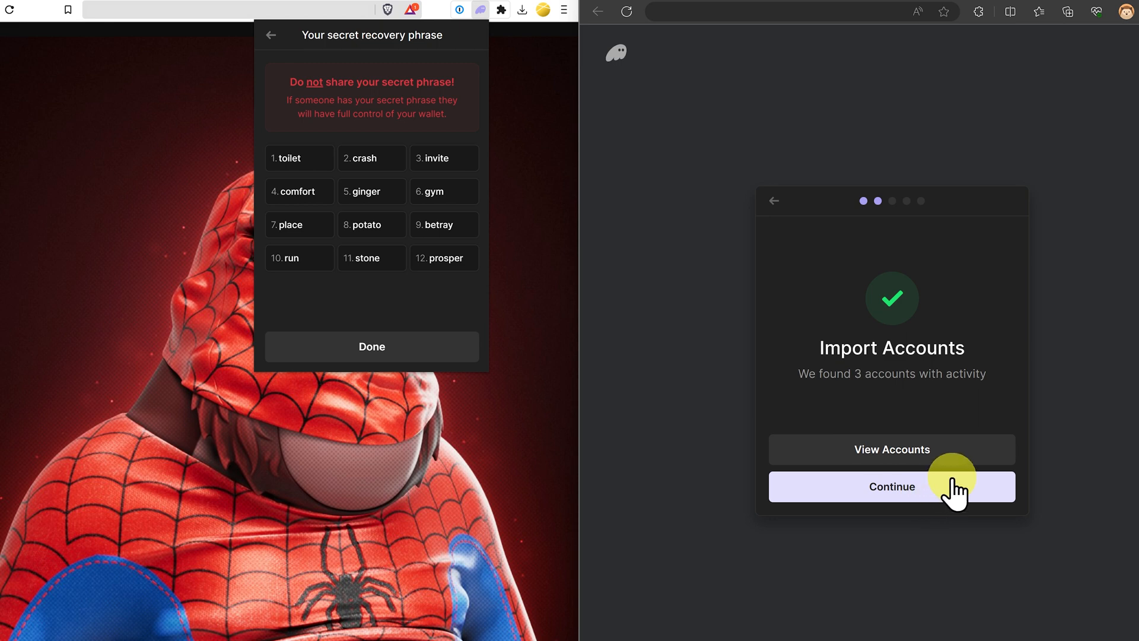
Review found Accounts 1–3, confirm Account 1 matches the Tutorial Wallet address, and continue with all three.
{"action": "left_click", "coordinate": [891, 448]}
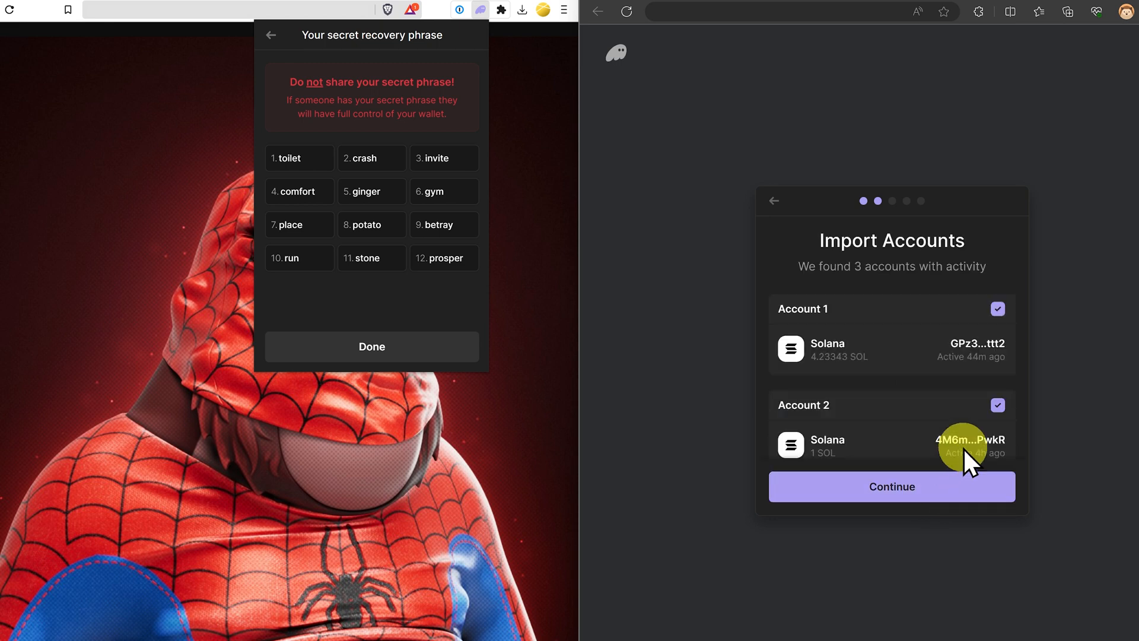
{"action": "mouse_move", "coordinate": [486, 212]}
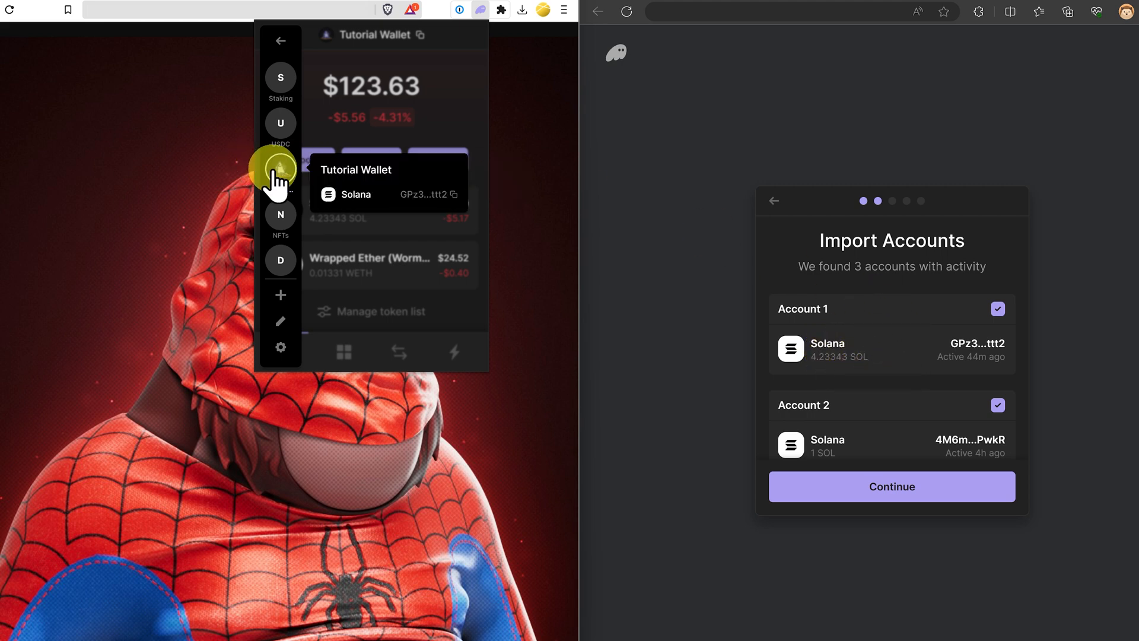
{"action": "scroll", "scroll_direction": "down", "scroll_amount": 3}
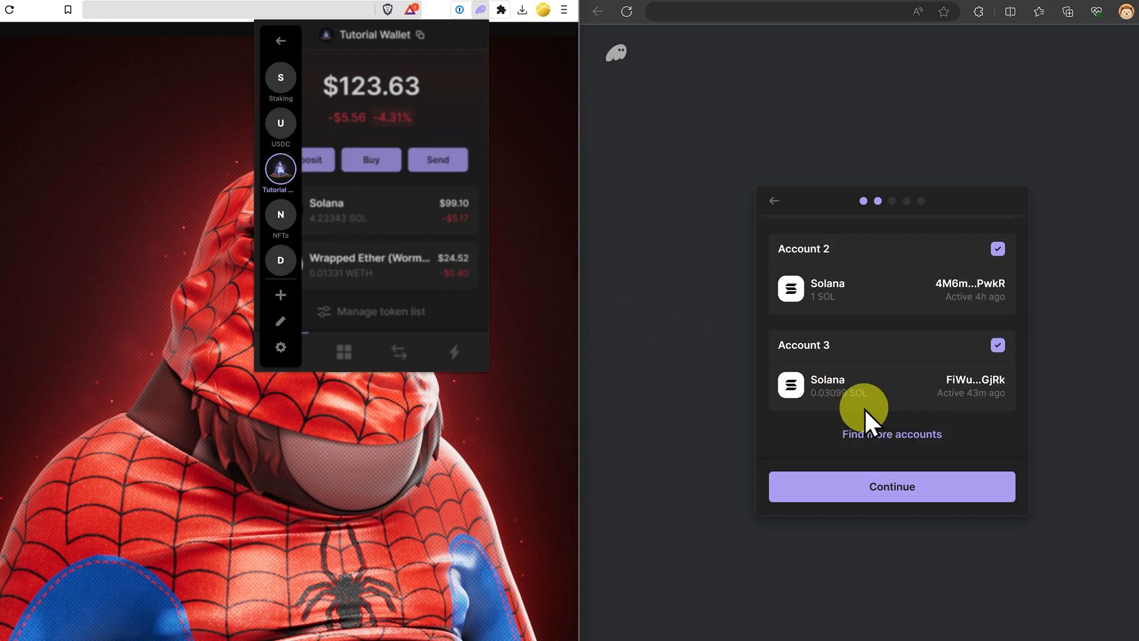
{"action": "mouse_move", "coordinate": [862, 371]}
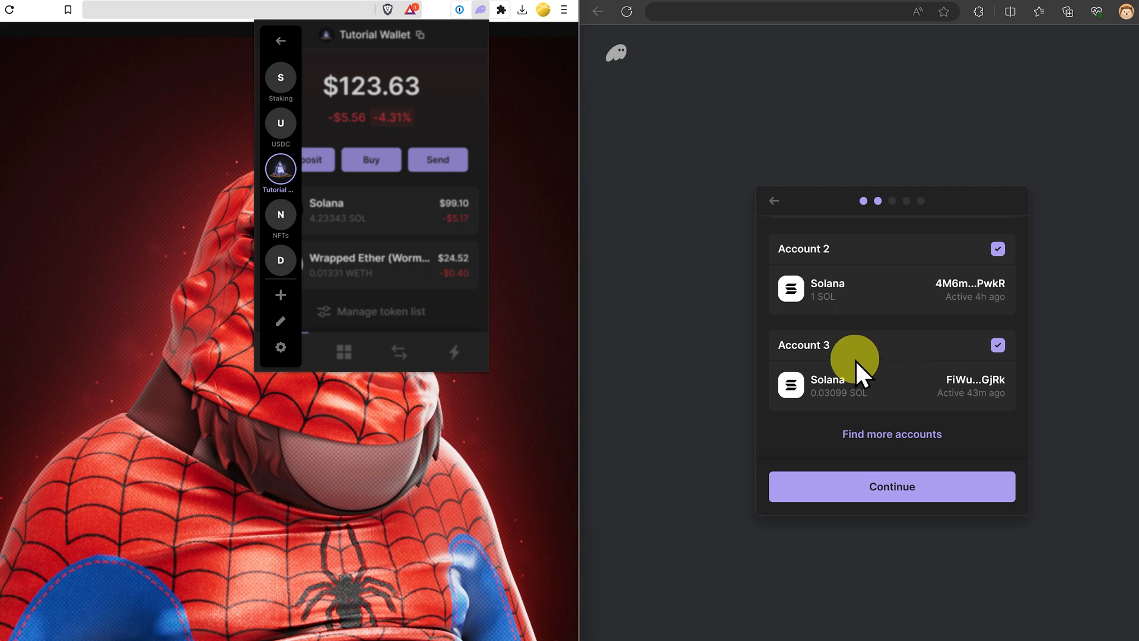
{"action": "mouse_move", "coordinate": [280, 260]}
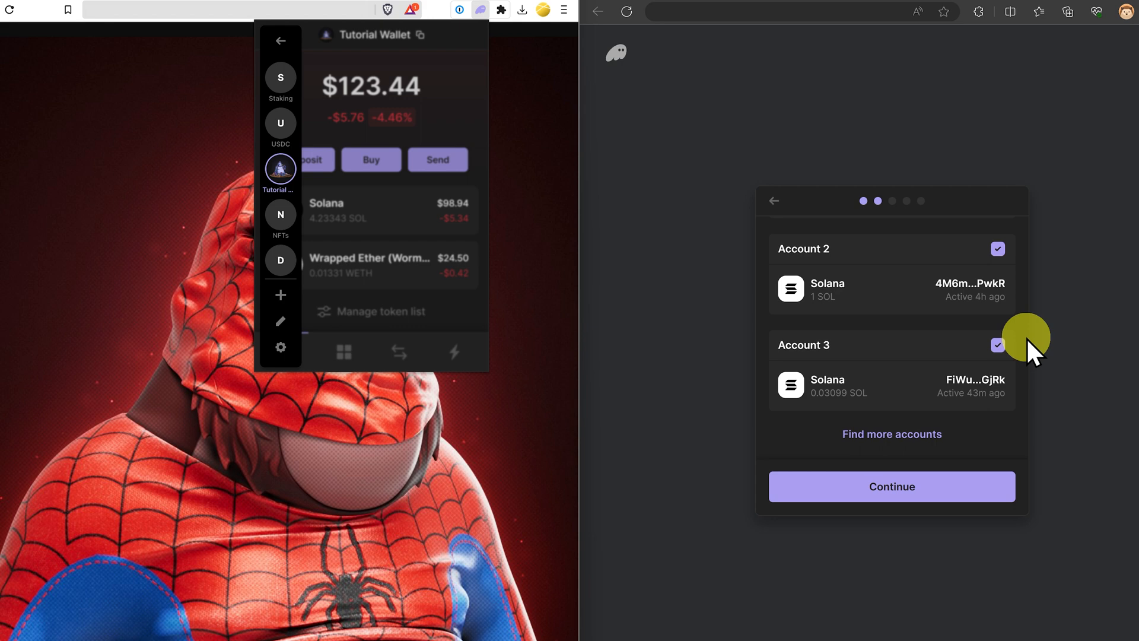
{"action": "left_click", "coordinate": [891, 486]}
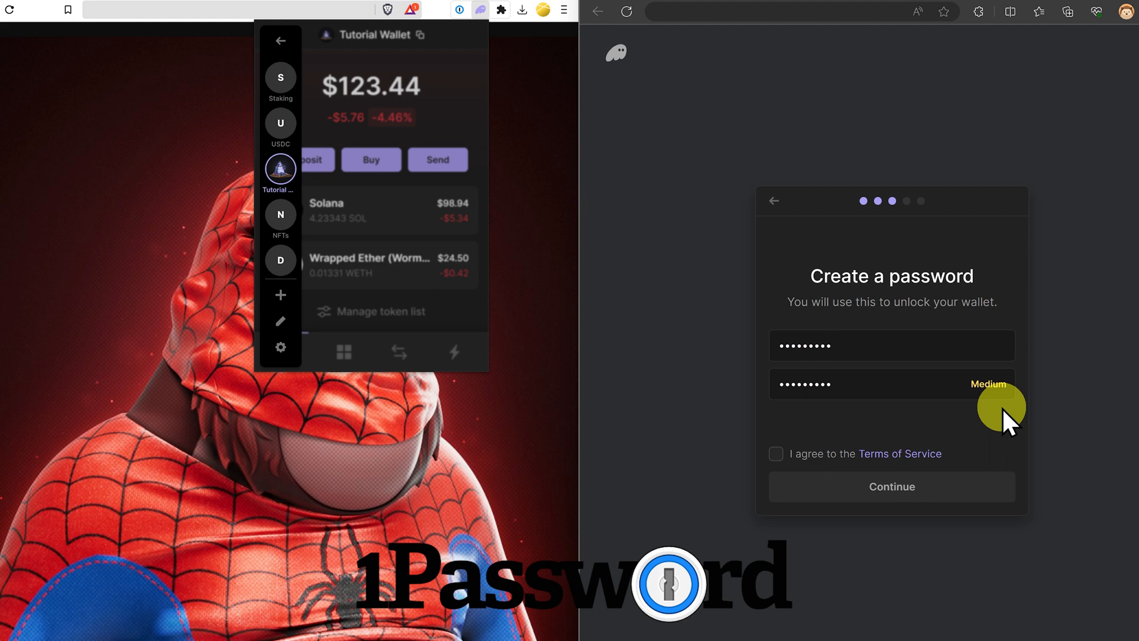
Accept the Terms of Service, submit the new password and finish the Edge wallet setup.
{"action": "left_click", "coordinate": [775, 453]}
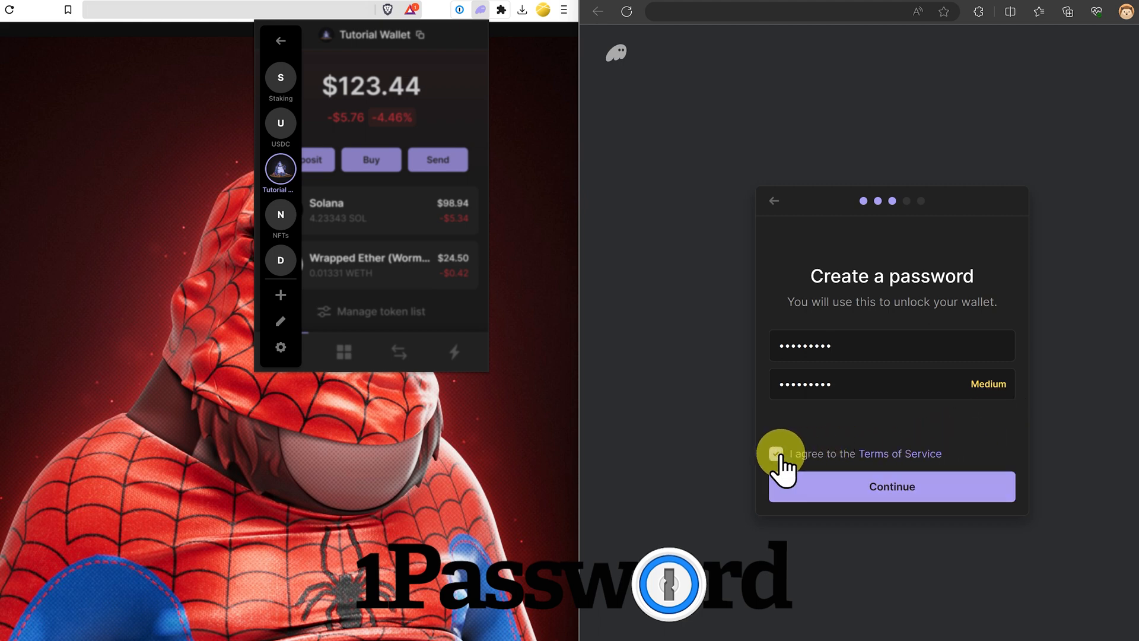
{"action": "left_click", "coordinate": [891, 486]}
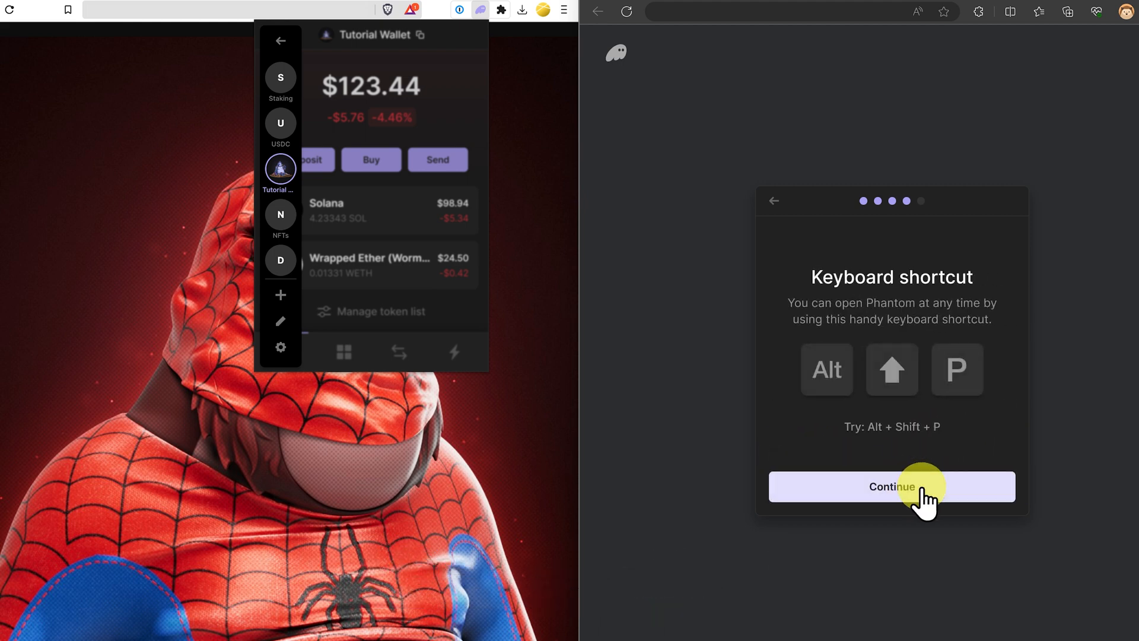
{"action": "left_click", "coordinate": [891, 486]}
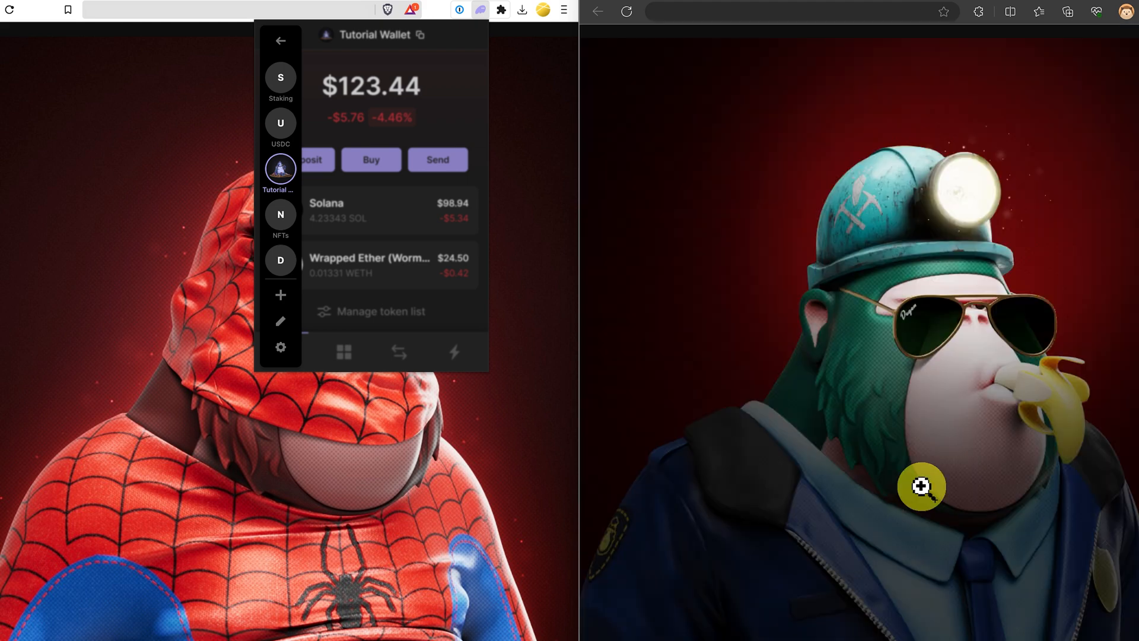
Launch the imported Edge wallet and enable Solana-only mode, showing Account 1 with $123.31.
{"action": "left_click", "coordinate": [979, 12]}
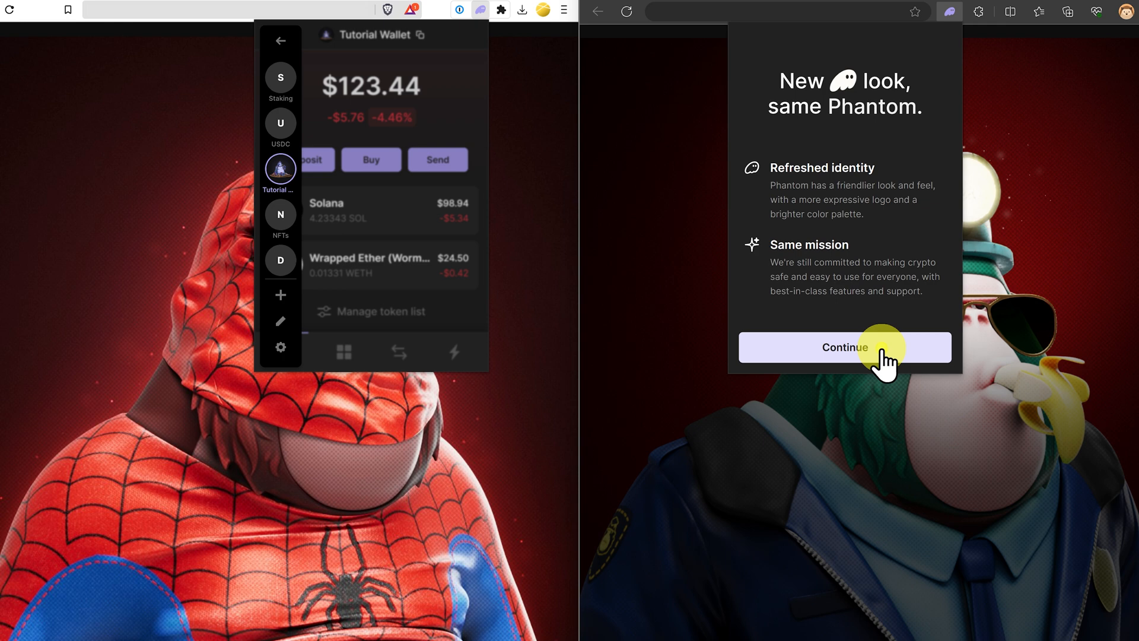
{"action": "left_click", "coordinate": [843, 347]}
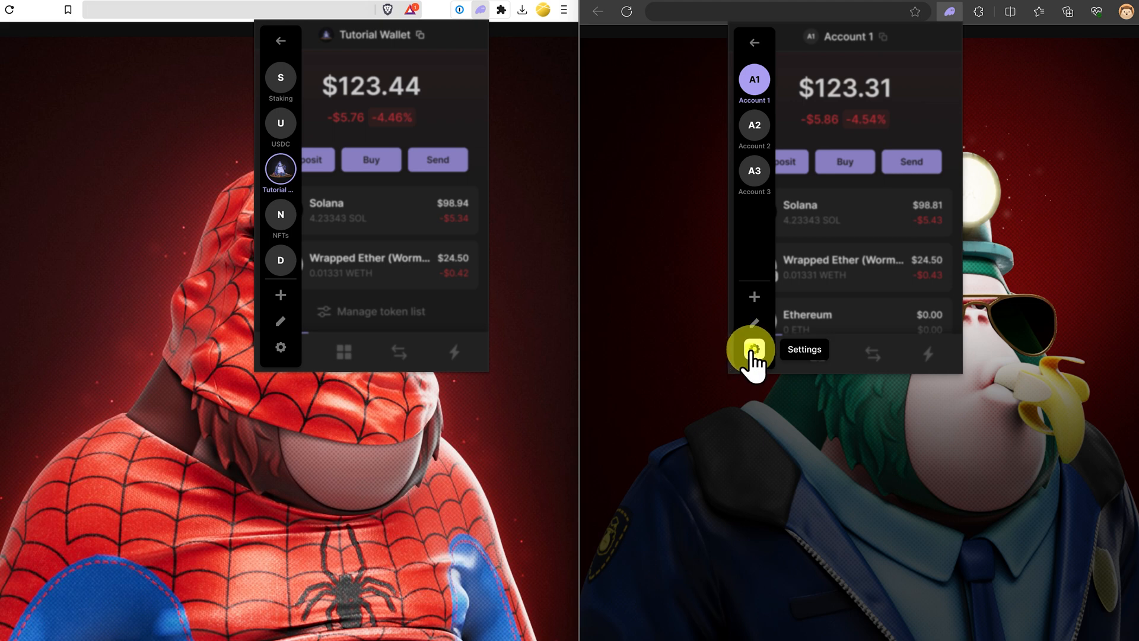
{"action": "left_click", "coordinate": [755, 356]}
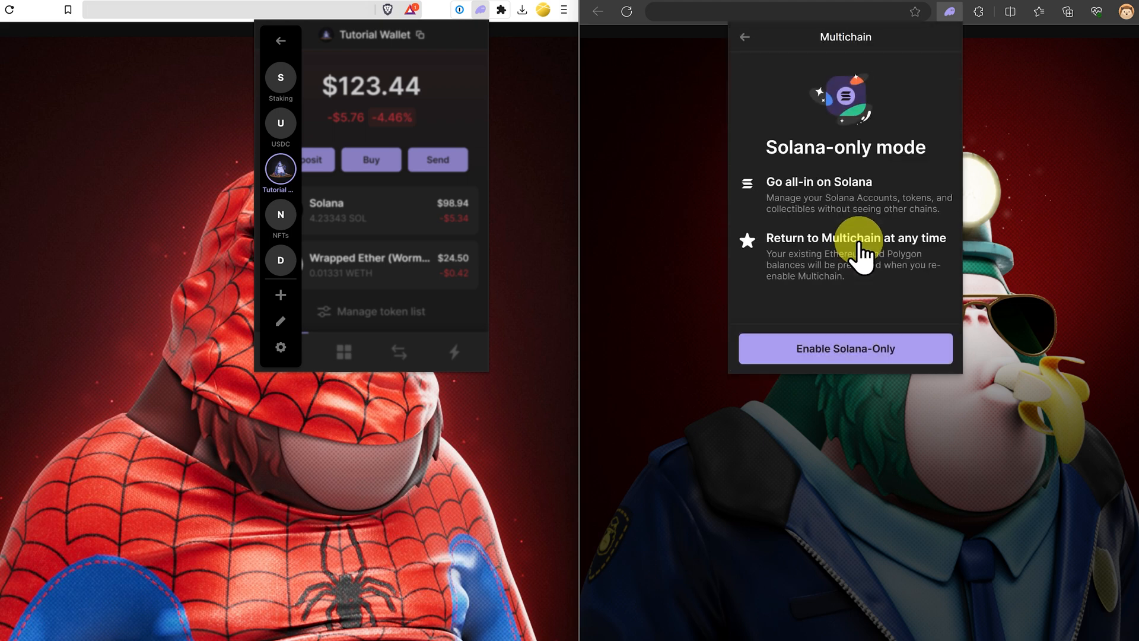
{"action": "left_click", "coordinate": [845, 347]}
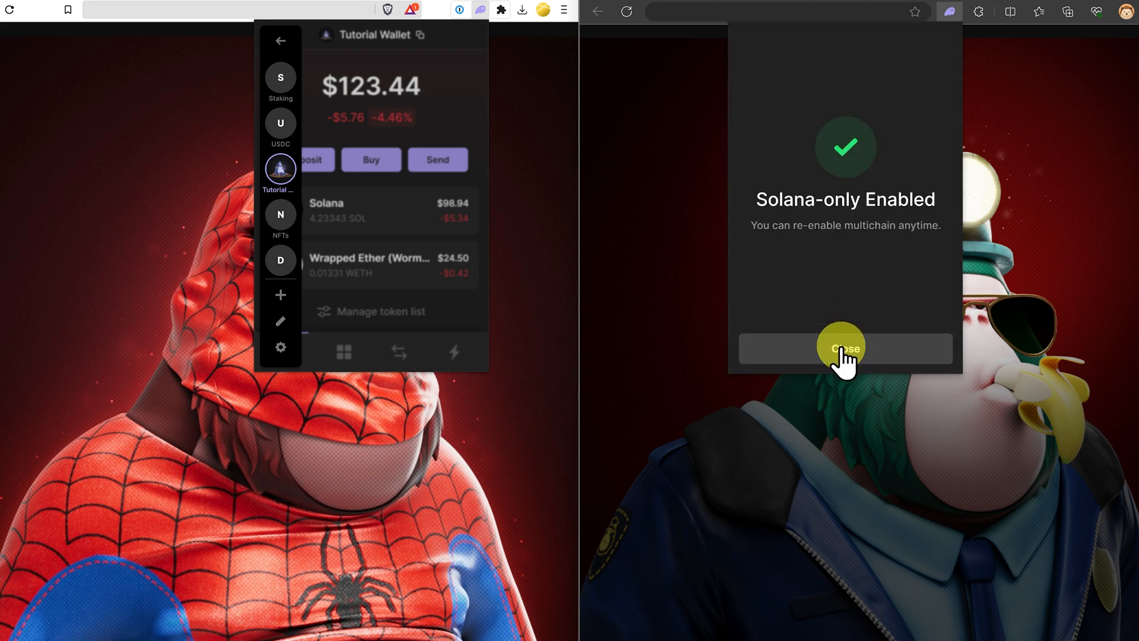
{"action": "left_click", "coordinate": [844, 348]}
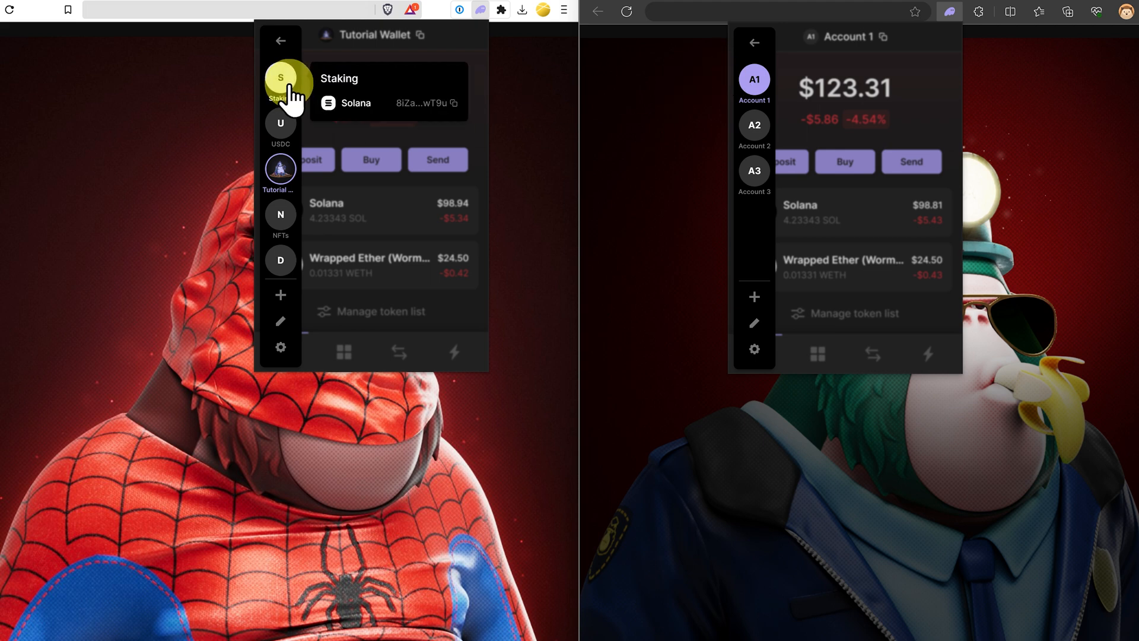
{"action": "mouse_move", "coordinate": [755, 297]}
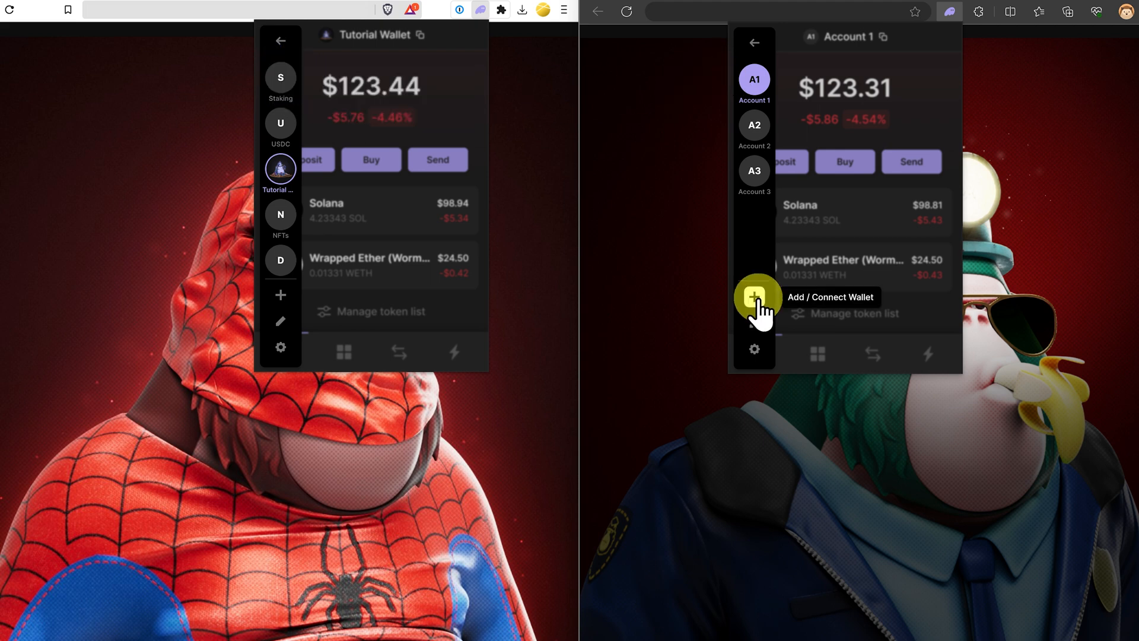
Create derived Account 4 and Account 5 in the Edge wallet, both with $0 balances.
{"action": "left_click", "coordinate": [755, 297]}
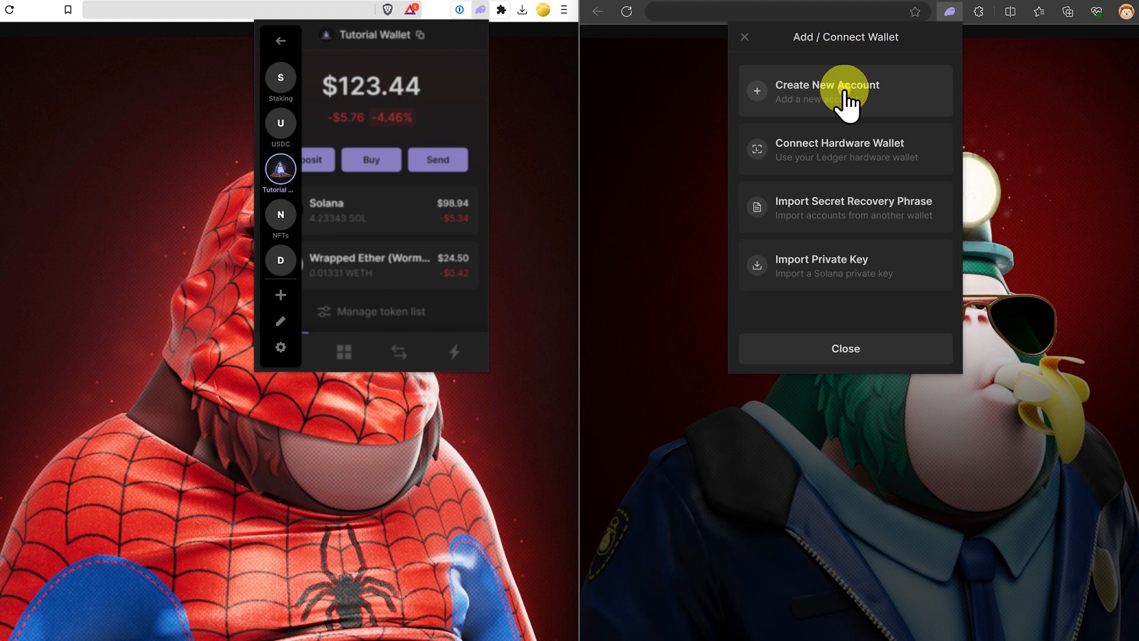
{"action": "left_click", "coordinate": [844, 91]}
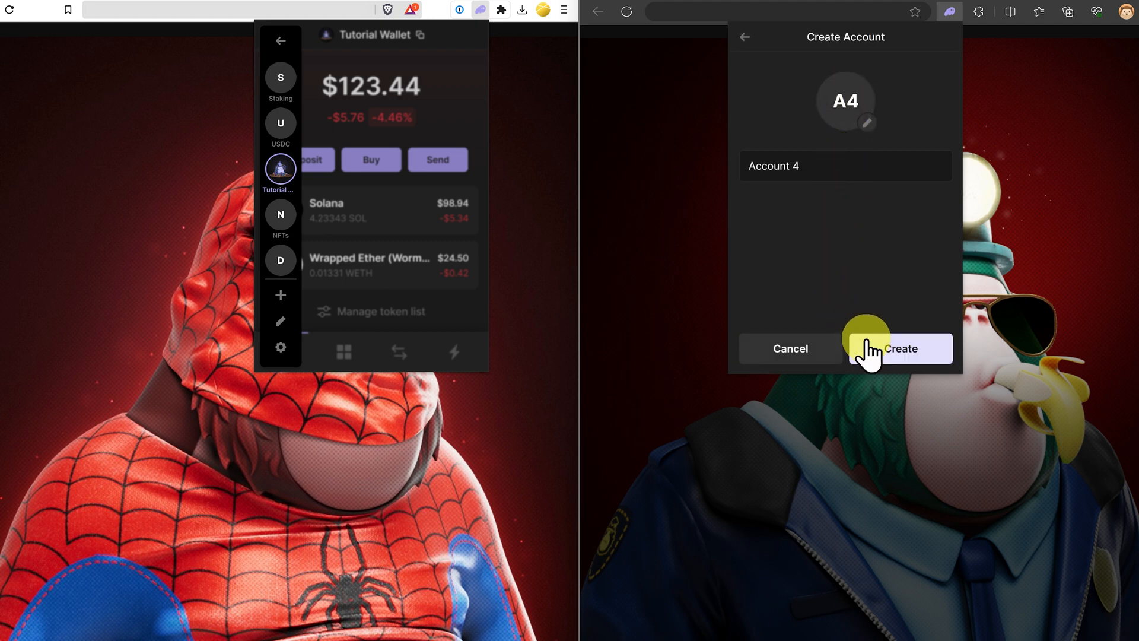
{"action": "left_click", "coordinate": [898, 347]}
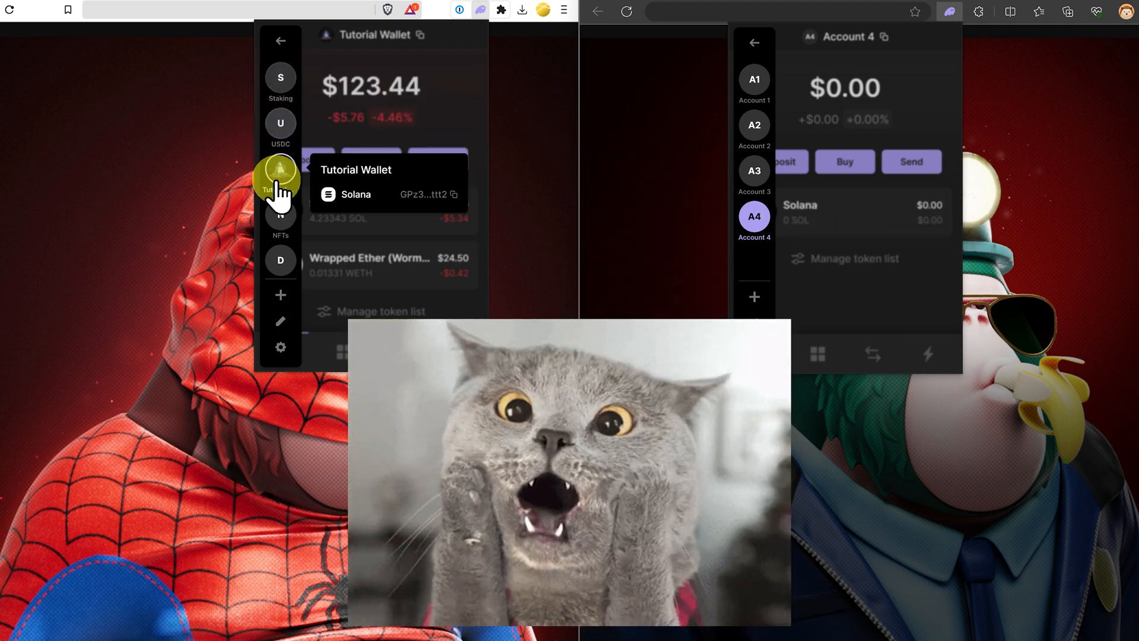
{"action": "mouse_move", "coordinate": [280, 215]}
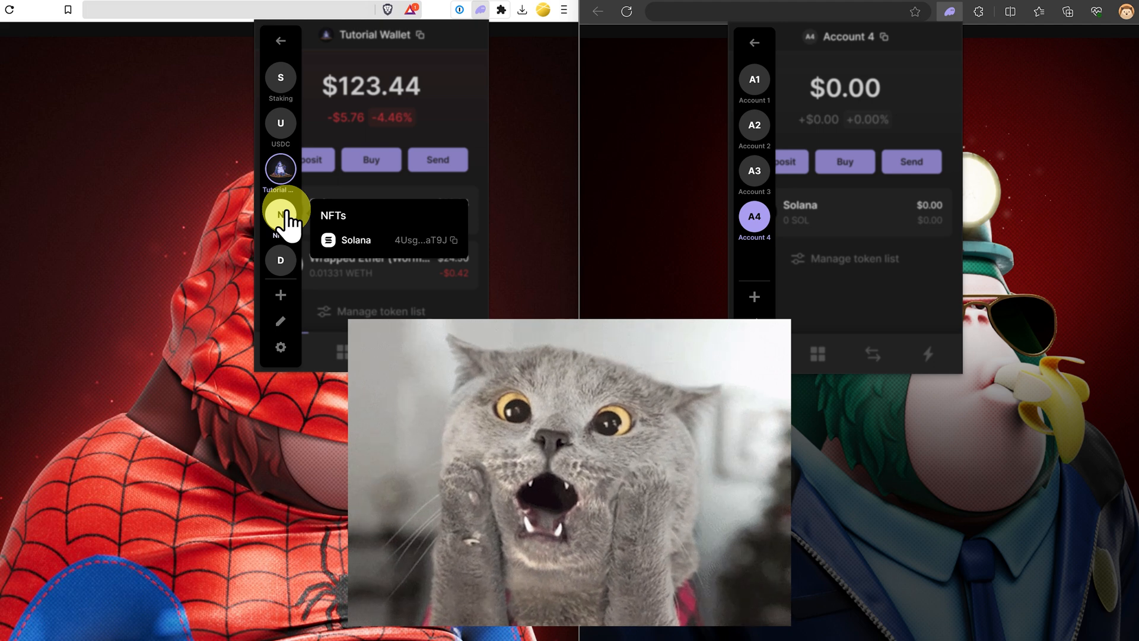
{"action": "left_click", "coordinate": [753, 297]}
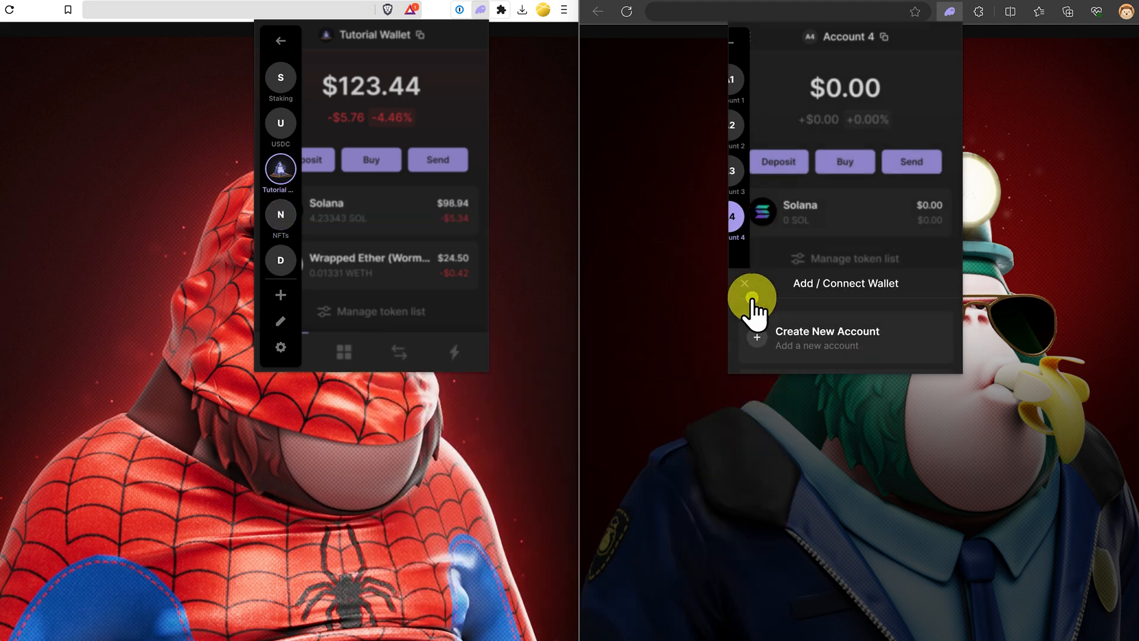
{"action": "left_click", "coordinate": [827, 331]}
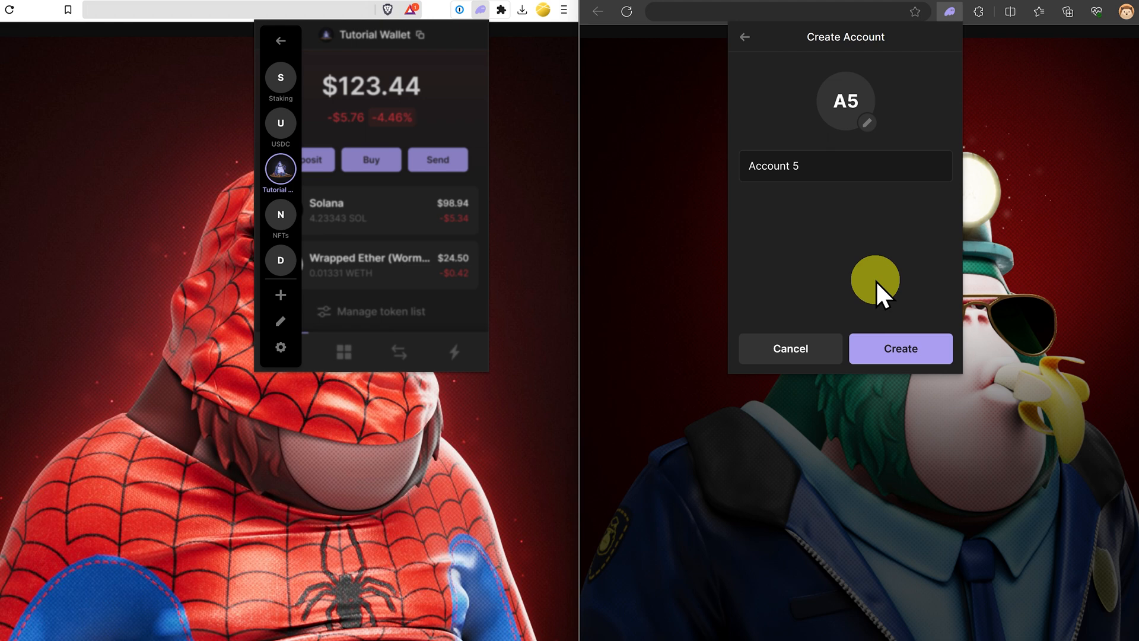
{"action": "left_click", "coordinate": [900, 347]}
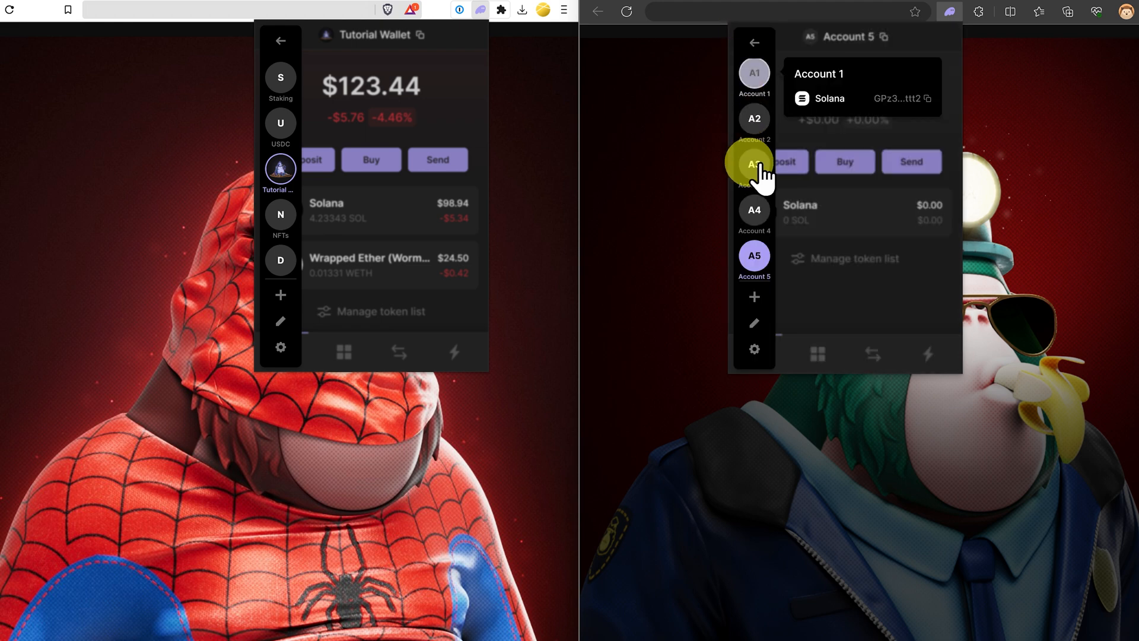
{"action": "mouse_move", "coordinate": [754, 257]}
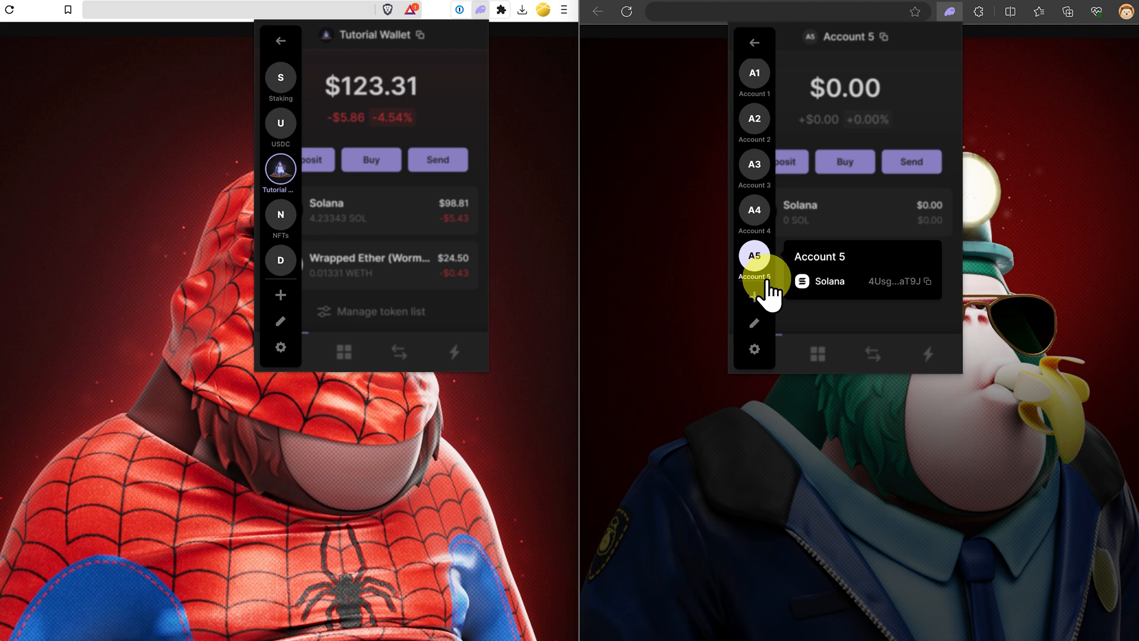
Reveal Account 1's private key in Edge after the password check and copy it to the clipboard.
{"action": "left_click", "coordinate": [755, 72]}
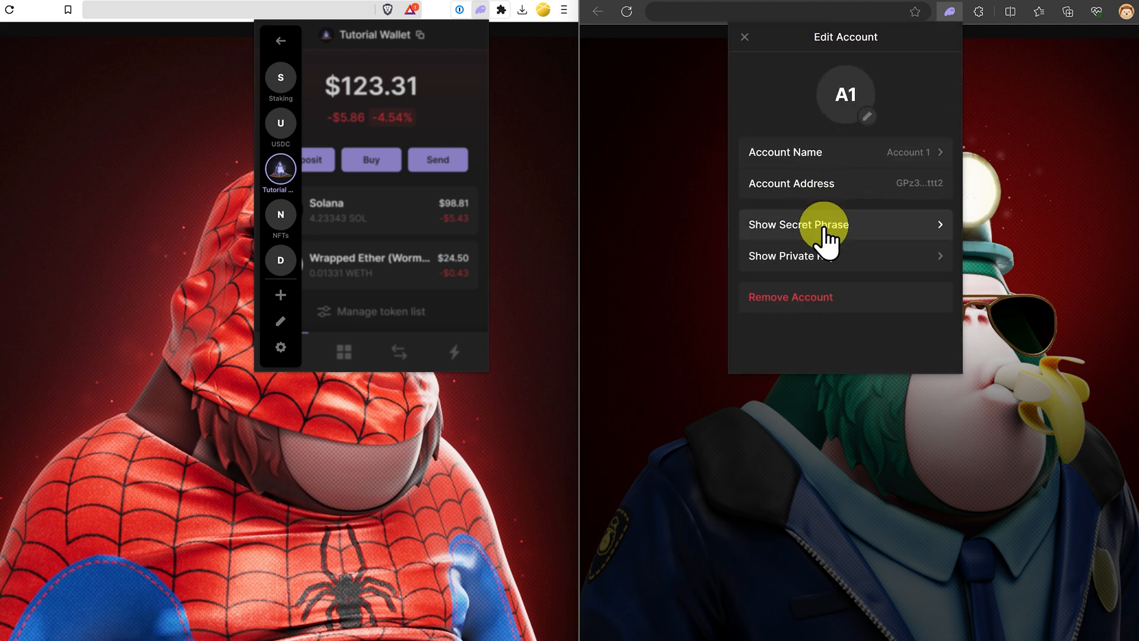
{"action": "left_click", "coordinate": [791, 256]}
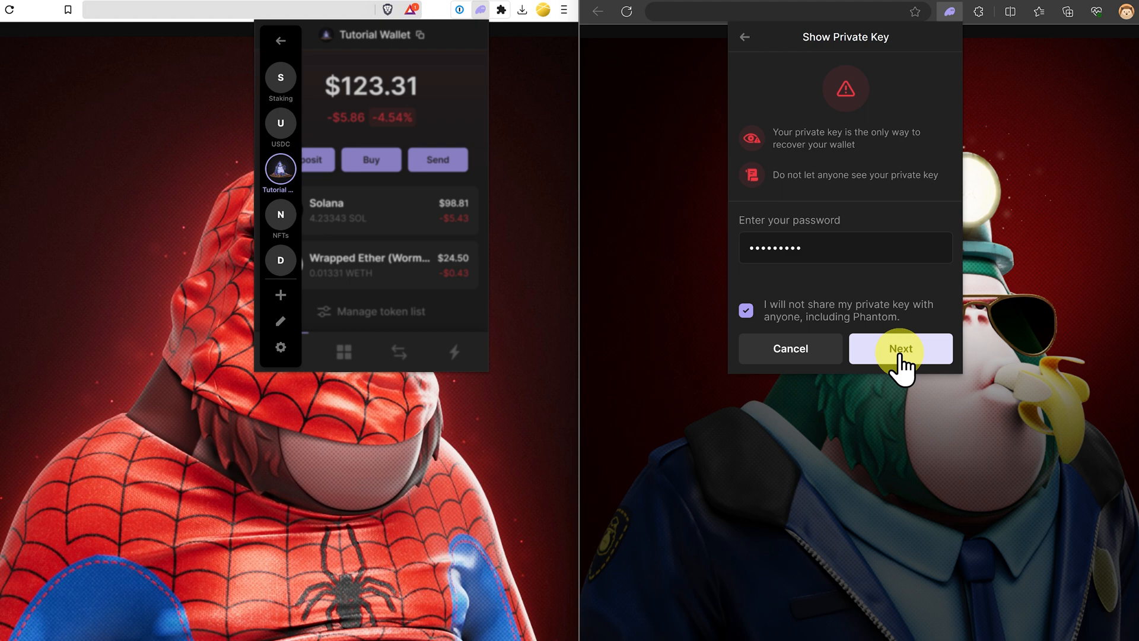
{"action": "left_click", "coordinate": [900, 349]}
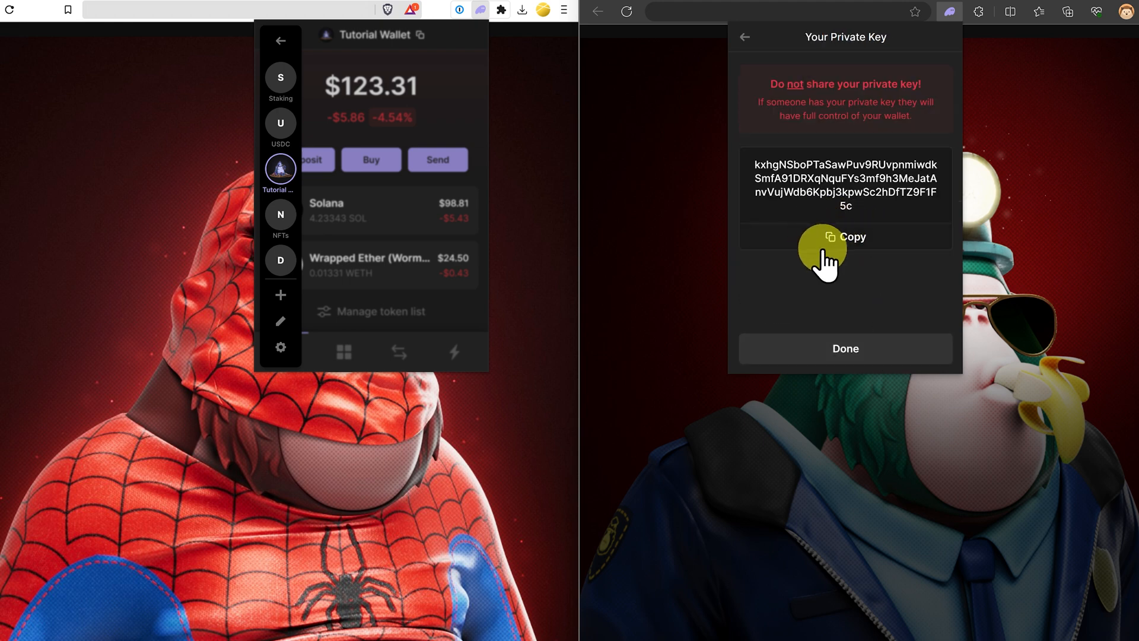
{"action": "left_click", "coordinate": [844, 236]}
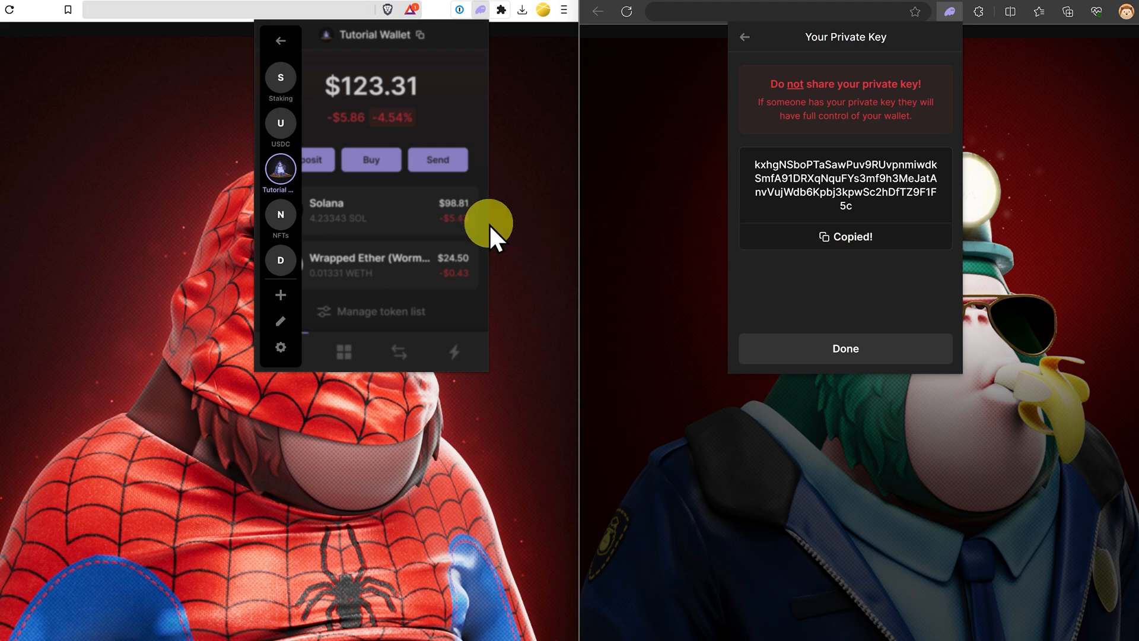
{"action": "mouse_move", "coordinate": [281, 294]}
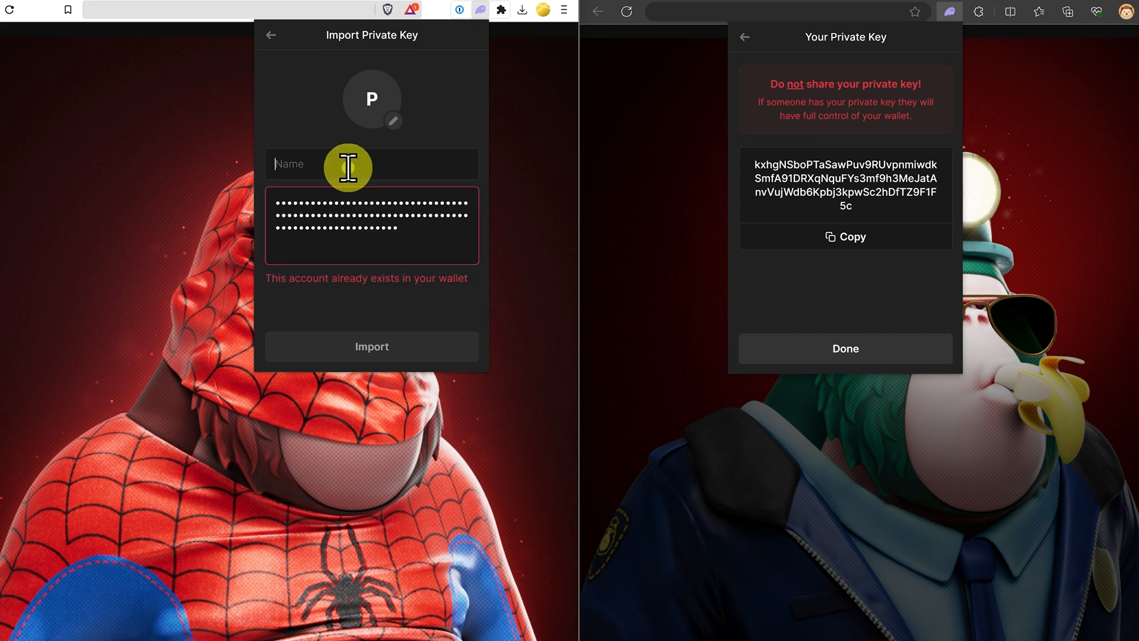
{"action": "mouse_move", "coordinate": [372, 241]}
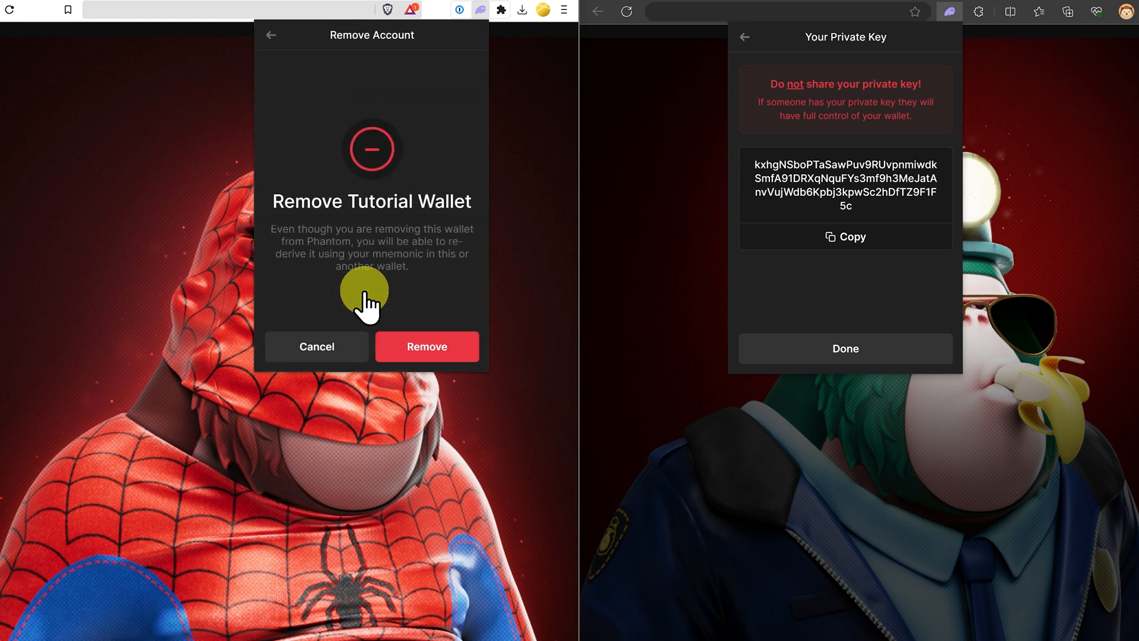
Remove Tutorial Wallet and re-import it from the pasted private key as 'Tutorial', showing $123.31.
{"action": "left_click", "coordinate": [426, 346]}
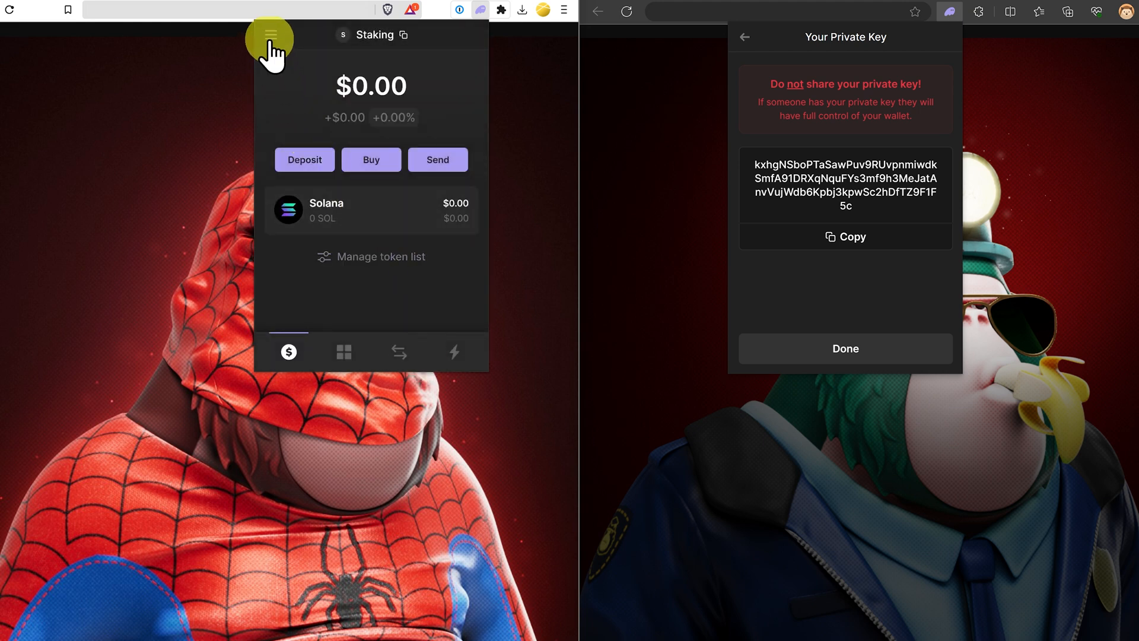
{"action": "left_click", "coordinate": [271, 38]}
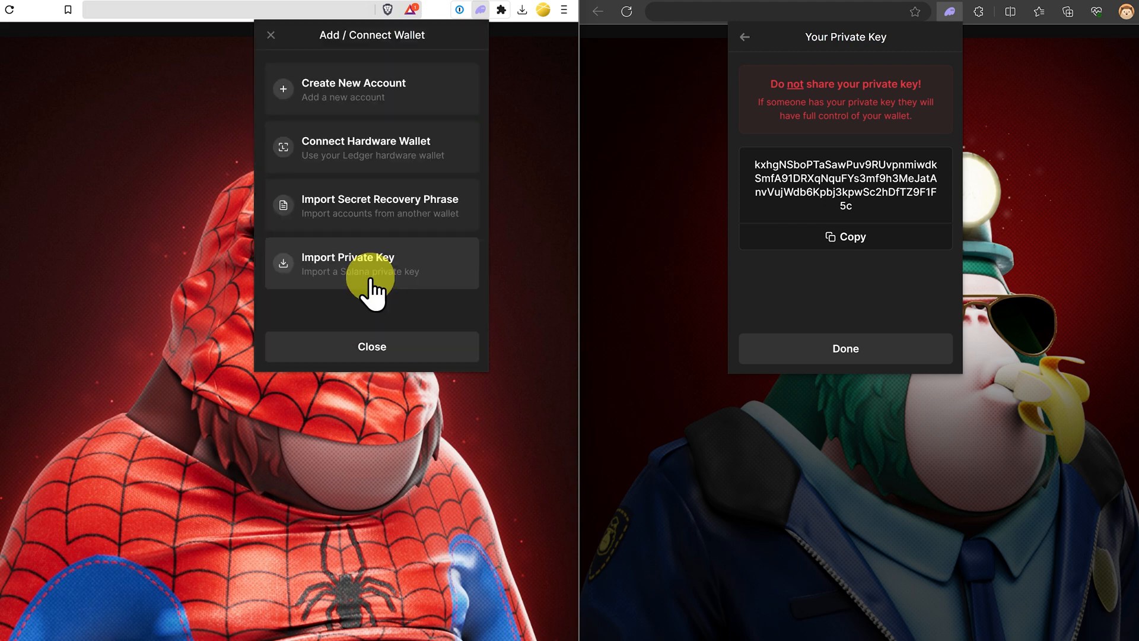
{"action": "left_click", "coordinate": [372, 263]}
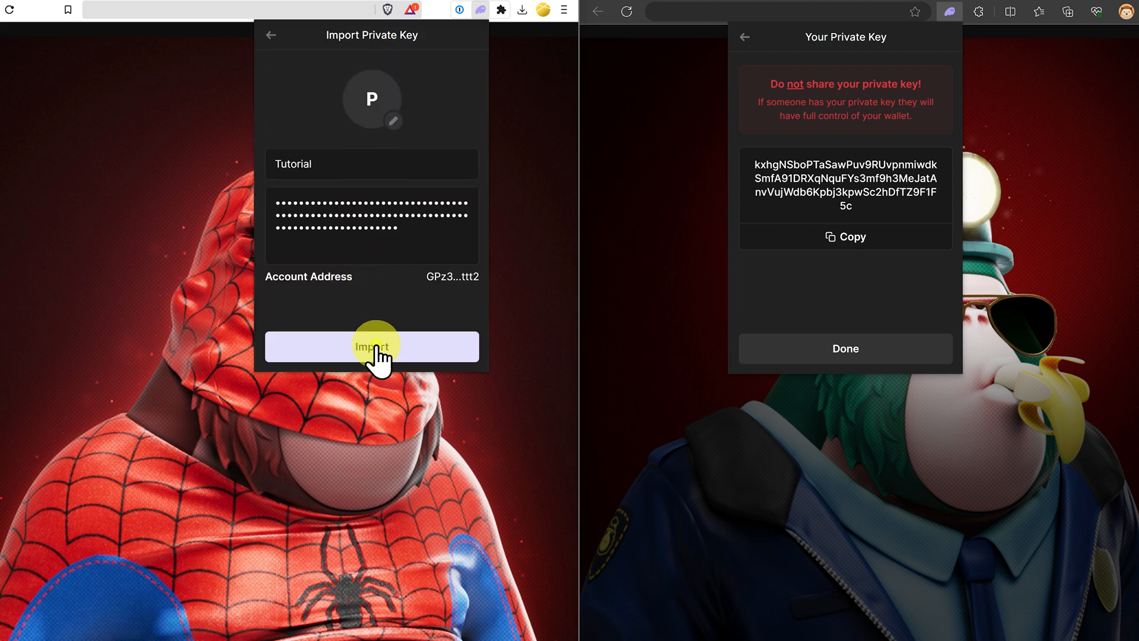
{"action": "left_click", "coordinate": [372, 345]}
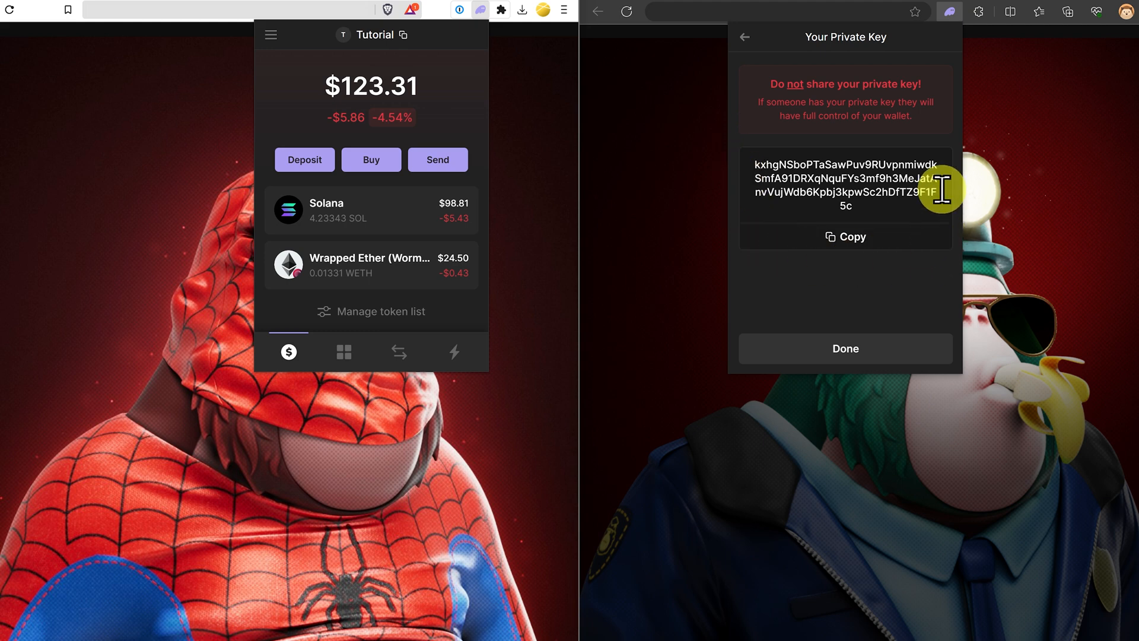
{"action": "mouse_move", "coordinate": [744, 48]}
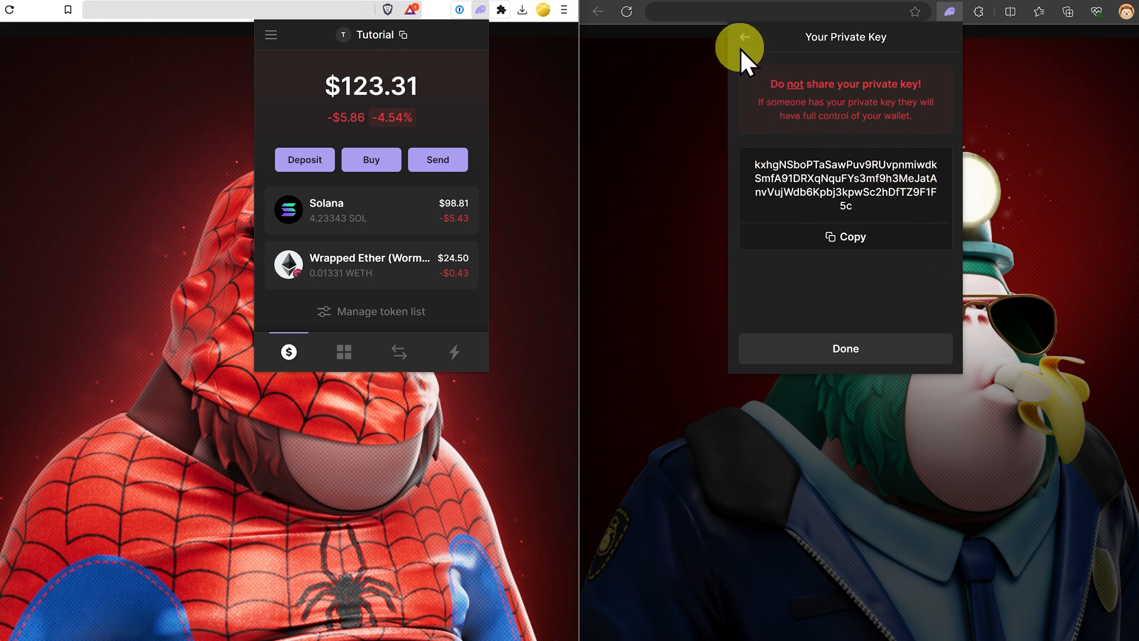
Back out of the private key page and reveal Account 1's secret recovery phrase from its settings.
{"action": "left_click", "coordinate": [744, 37]}
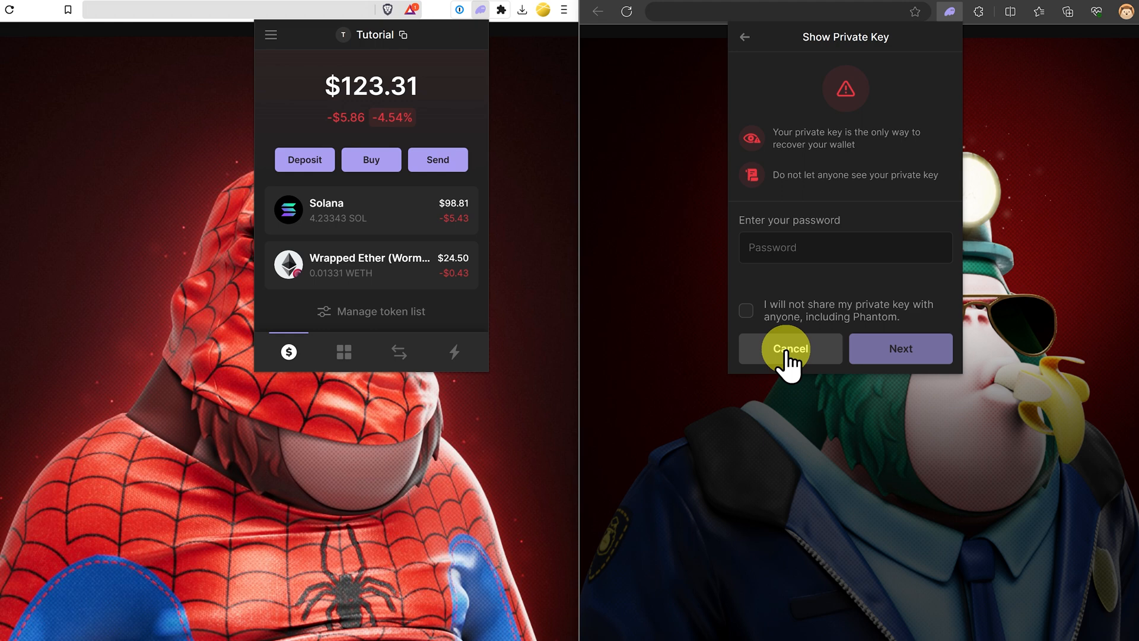
{"action": "left_click", "coordinate": [790, 347]}
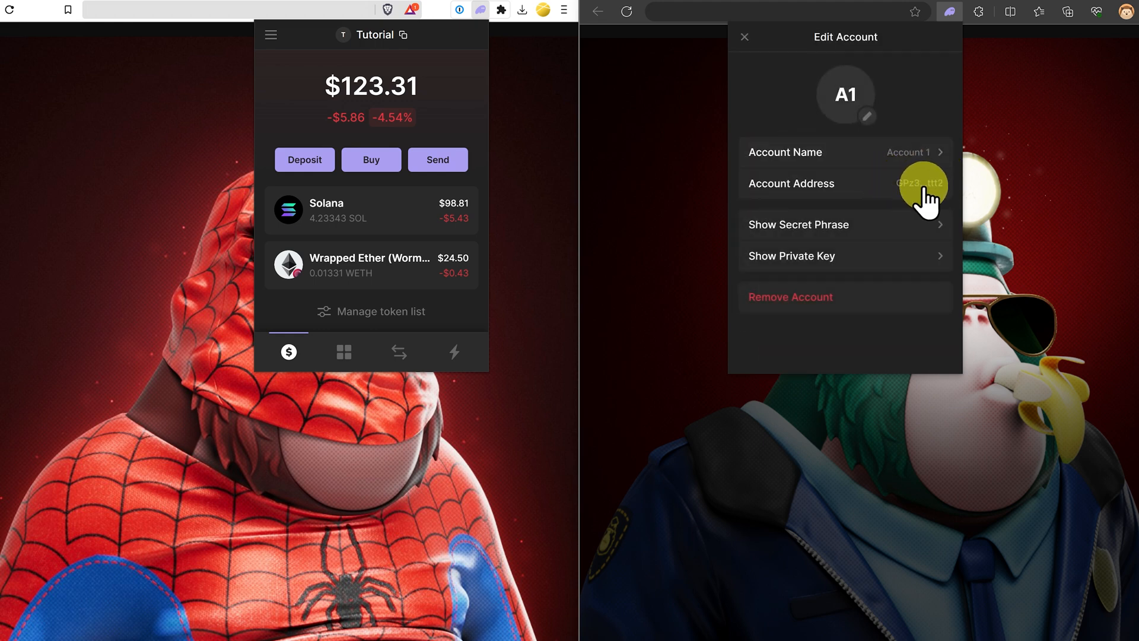
{"action": "left_click", "coordinate": [799, 224]}
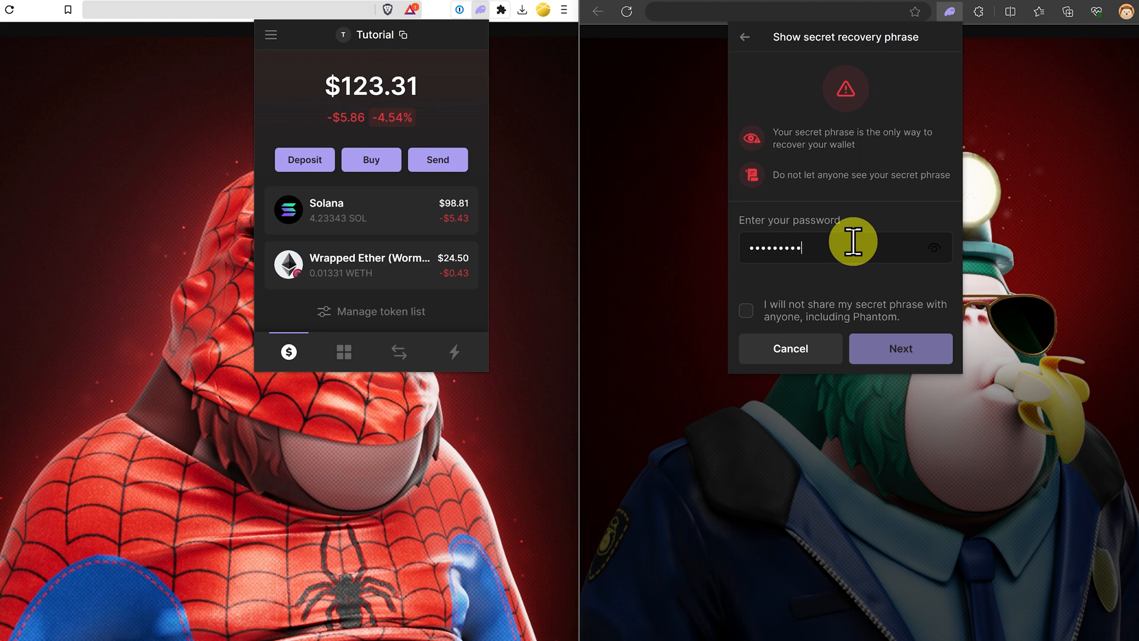
{"action": "left_click", "coordinate": [745, 310]}
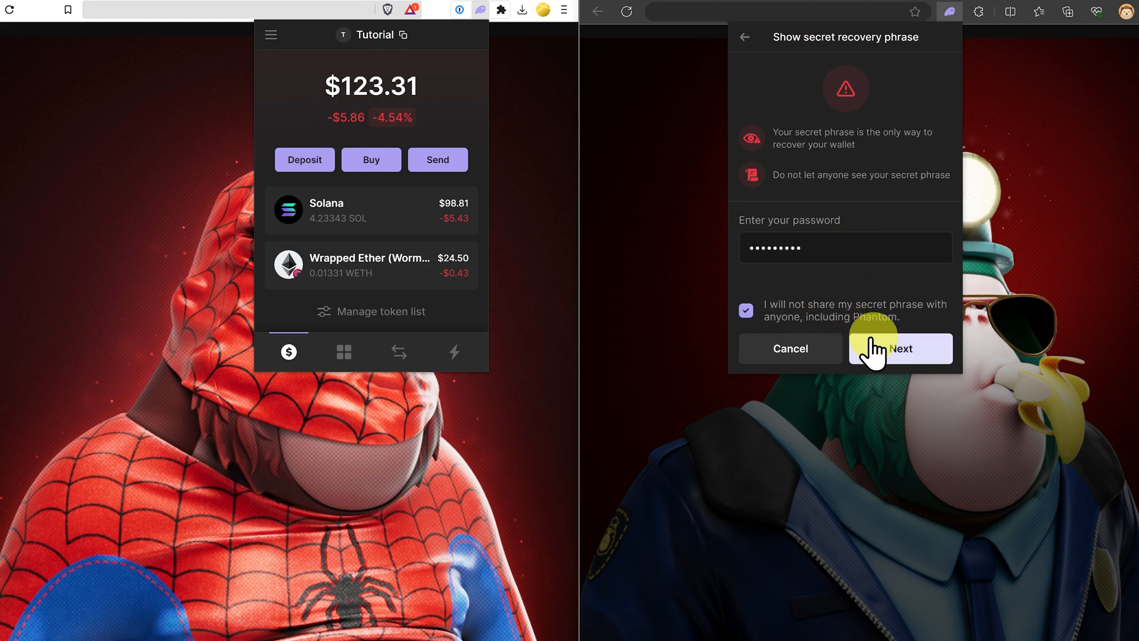
{"action": "left_click", "coordinate": [900, 349]}
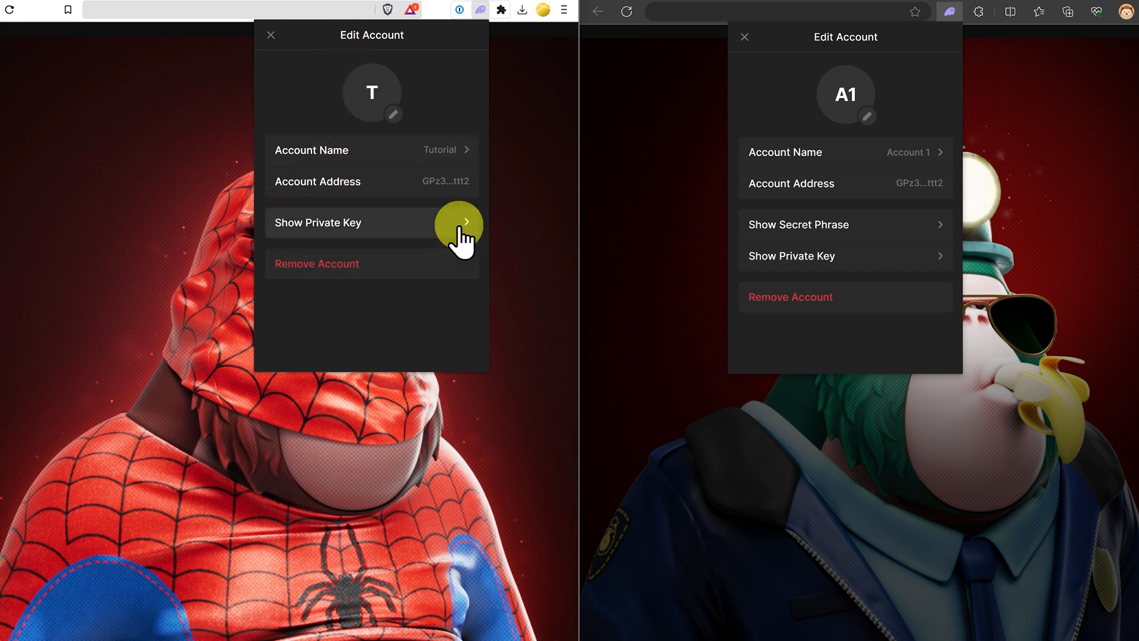
{"action": "mouse_move", "coordinate": [483, 215]}
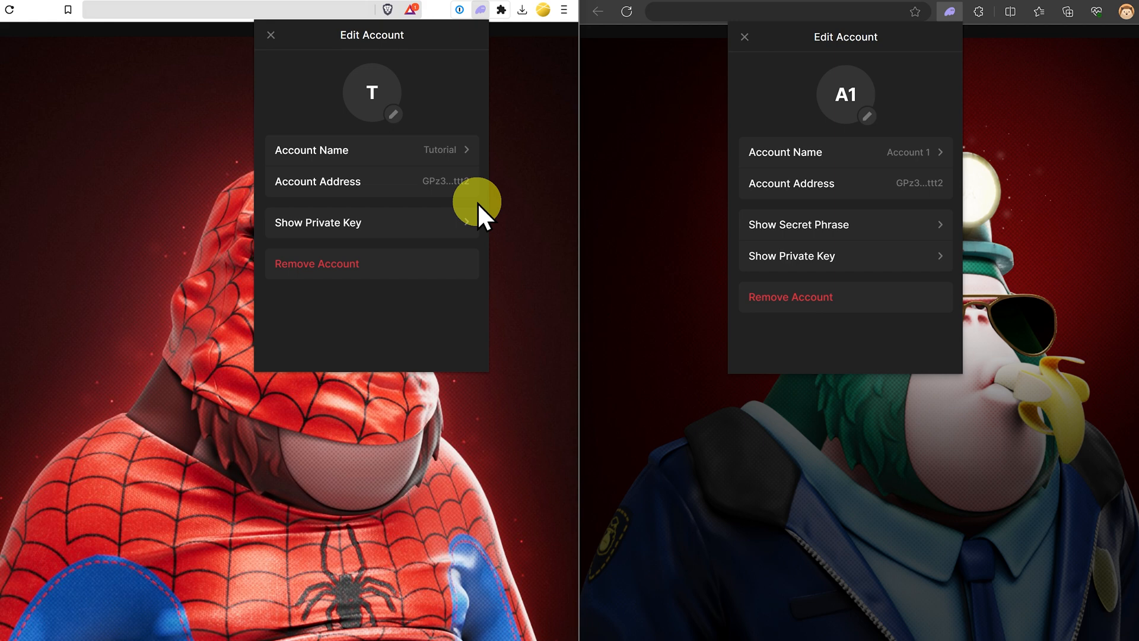
Enter the password to reveal and copy the Tutorial account's private key, matching Account 1's.
{"action": "left_click", "coordinate": [318, 222]}
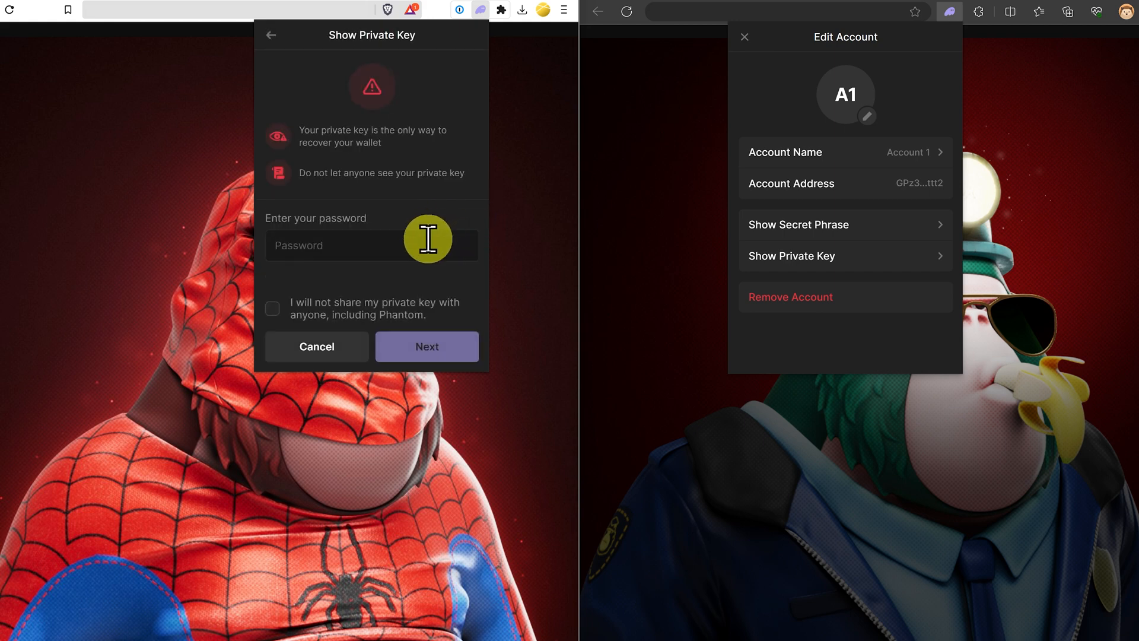
{"action": "type", "text": "password"}
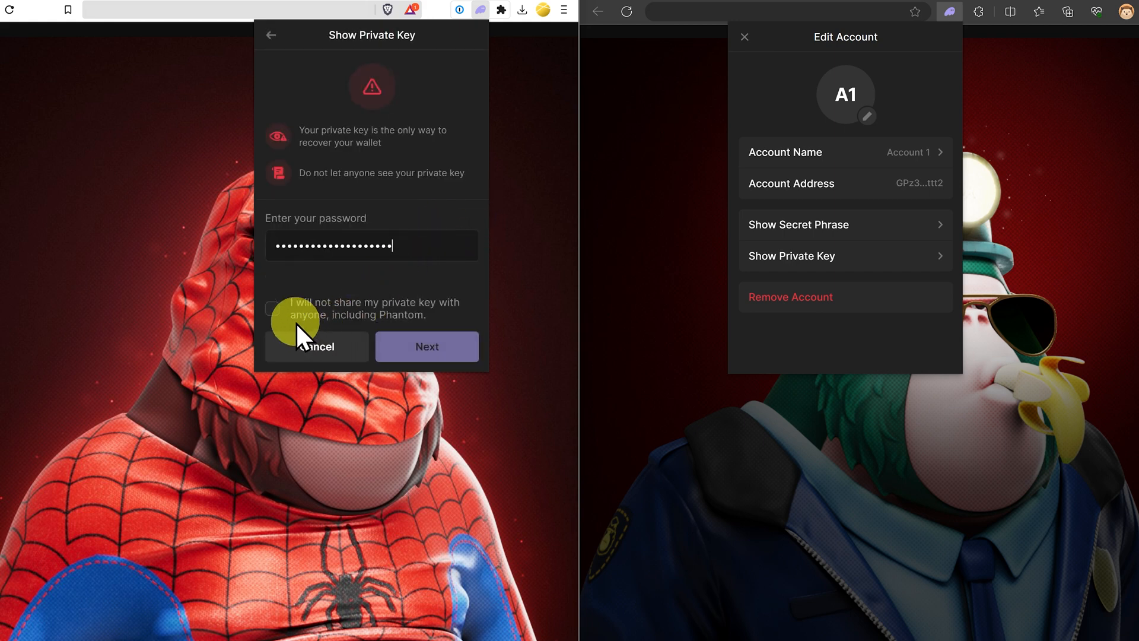
{"action": "left_click", "coordinate": [426, 345]}
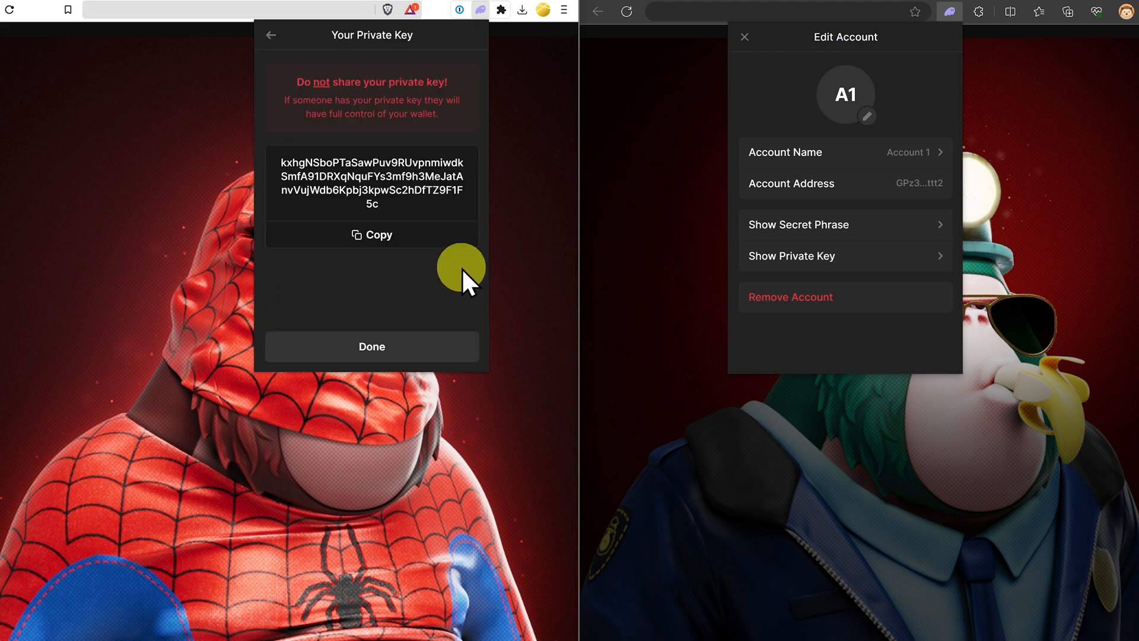
{"action": "mouse_move", "coordinate": [432, 233]}
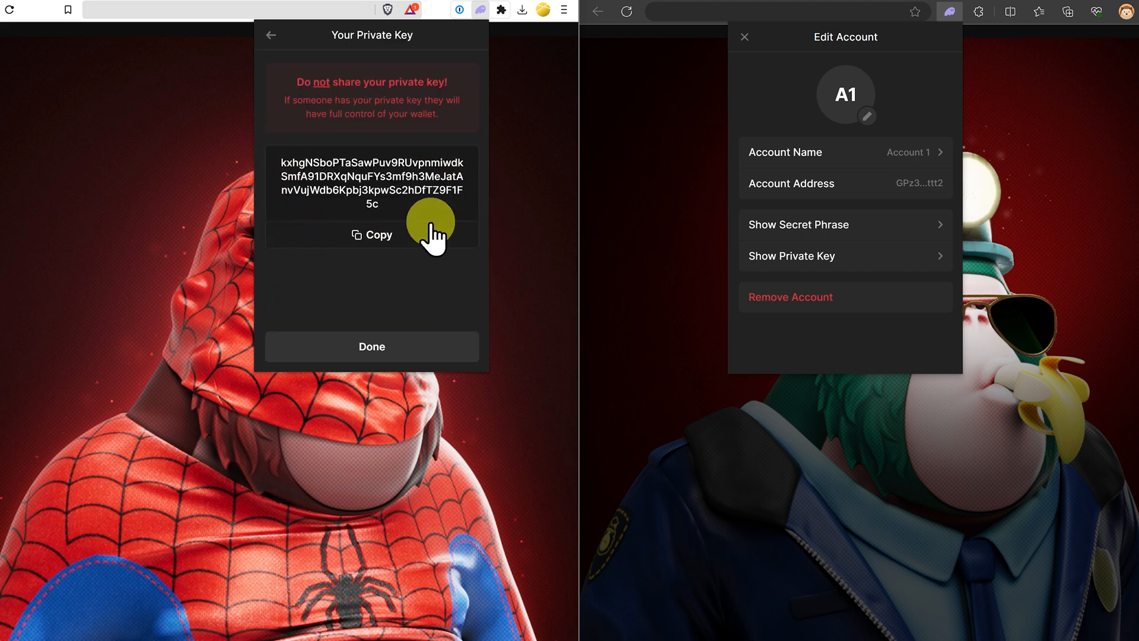
{"action": "left_click", "coordinate": [744, 36]}
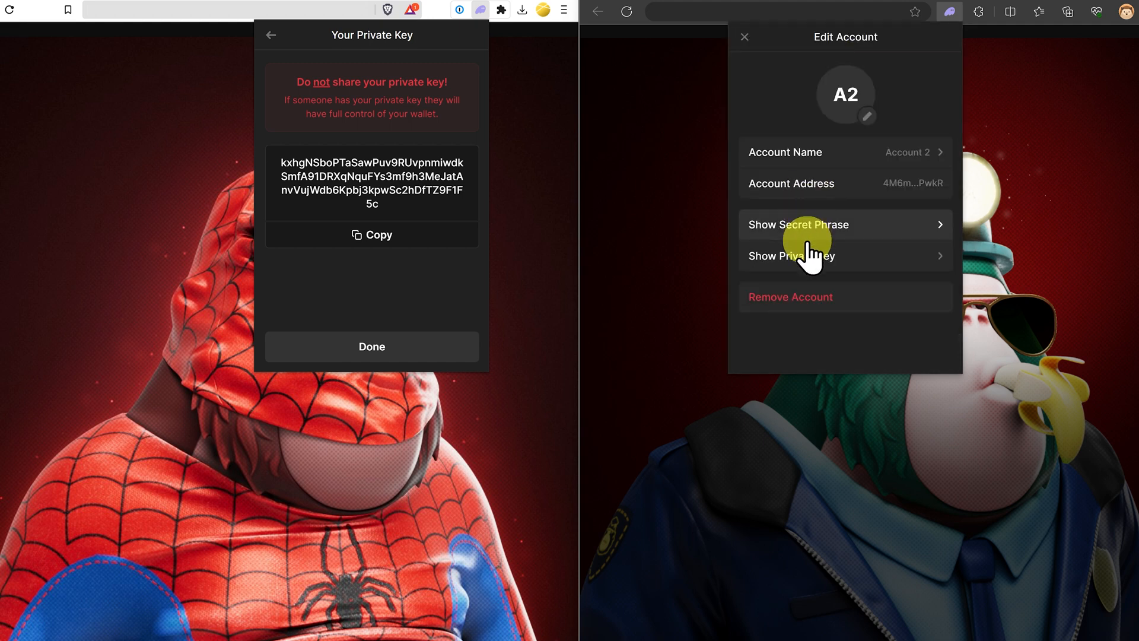
Reveal Account 2's private key in Edge, a key different from the Tutorial account's.
{"action": "left_click", "coordinate": [792, 256]}
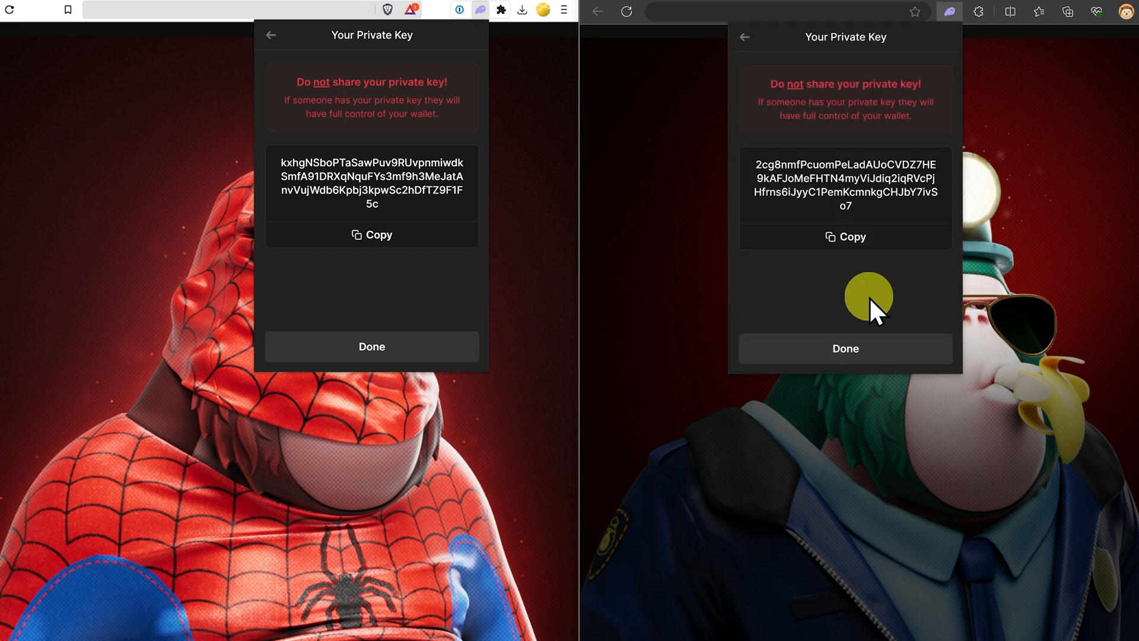
{"action": "mouse_move", "coordinate": [918, 239]}
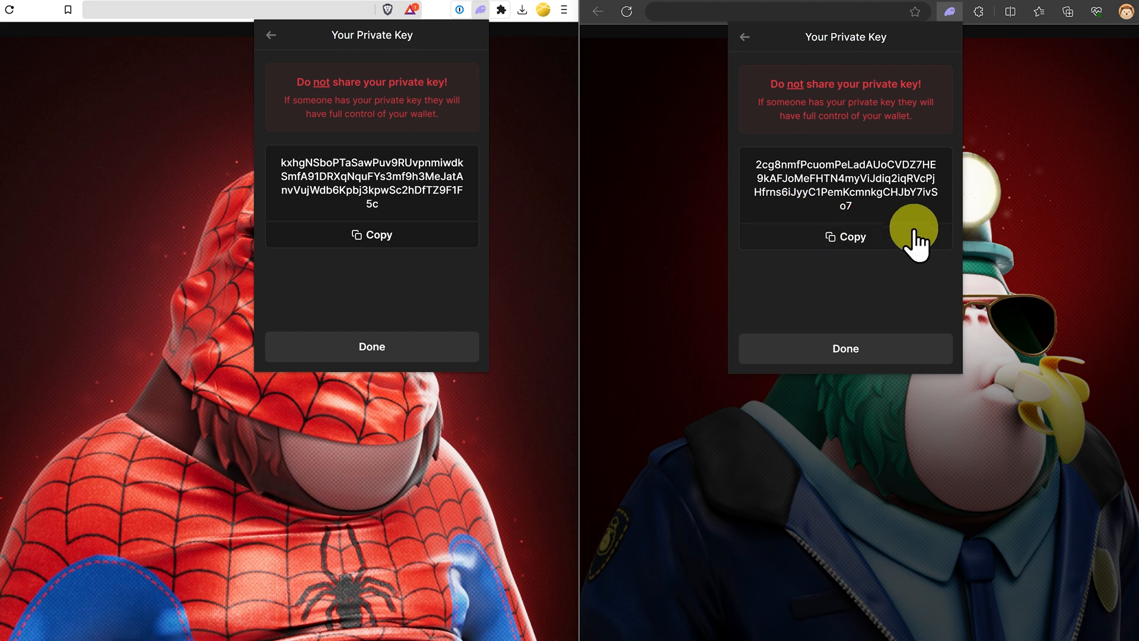
{"action": "mouse_move", "coordinate": [584, 194]}
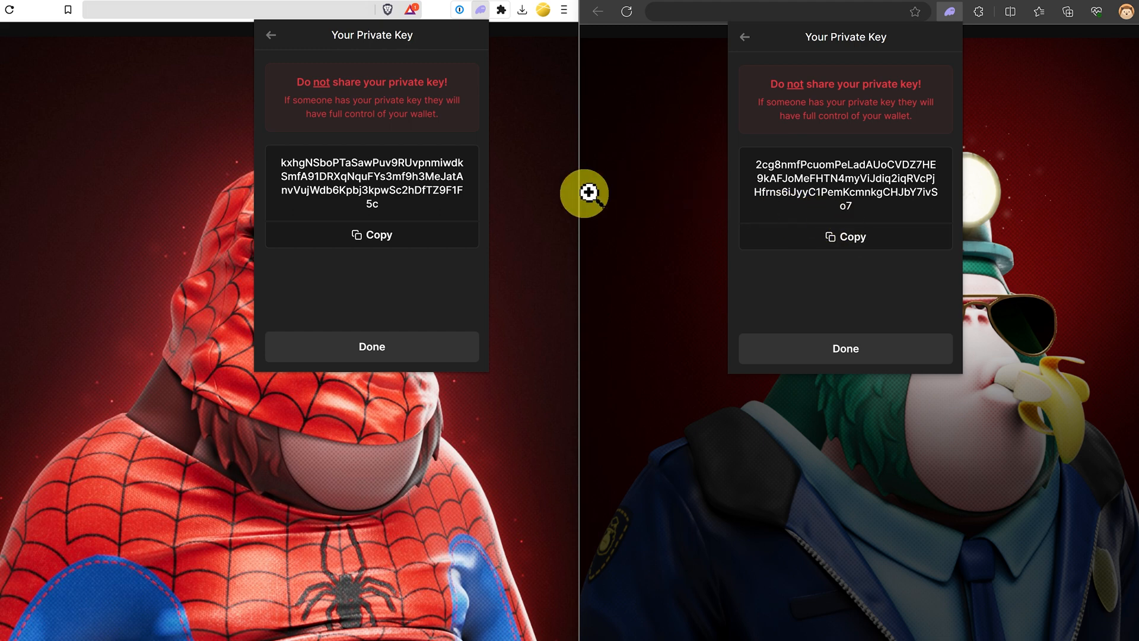